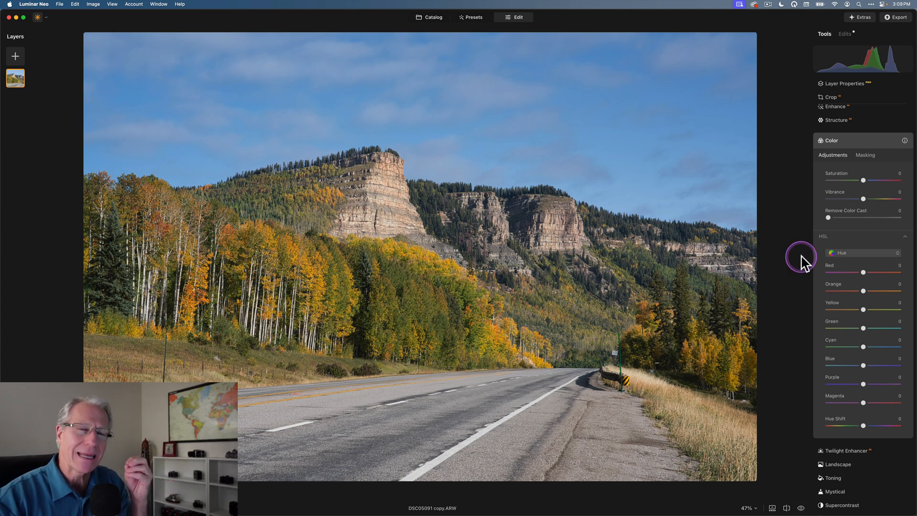
{"action": "mouse_move", "coordinate": [846, 244]}
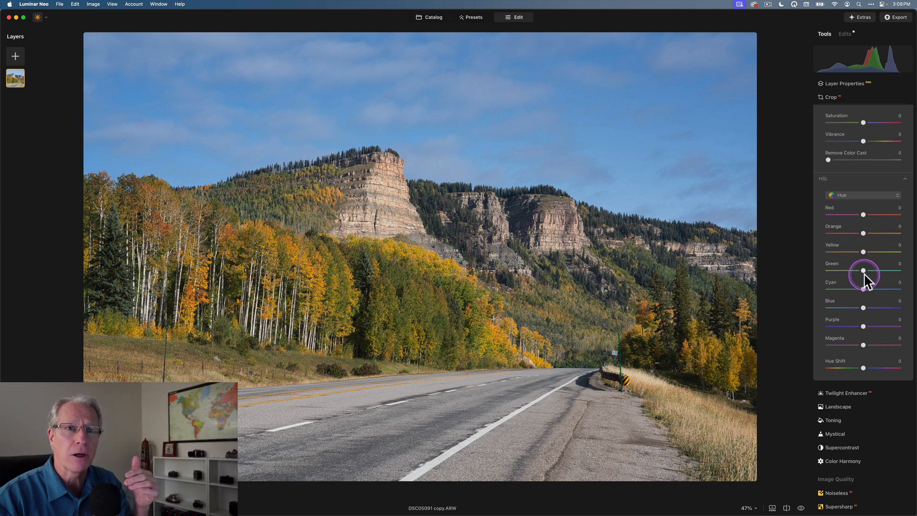
Swing the green hue to +63 and push yellow to −47 so the aspens turn orange
{"action": "left_click_drag", "start_coordinate": [864, 271], "coordinate": [895, 267]}
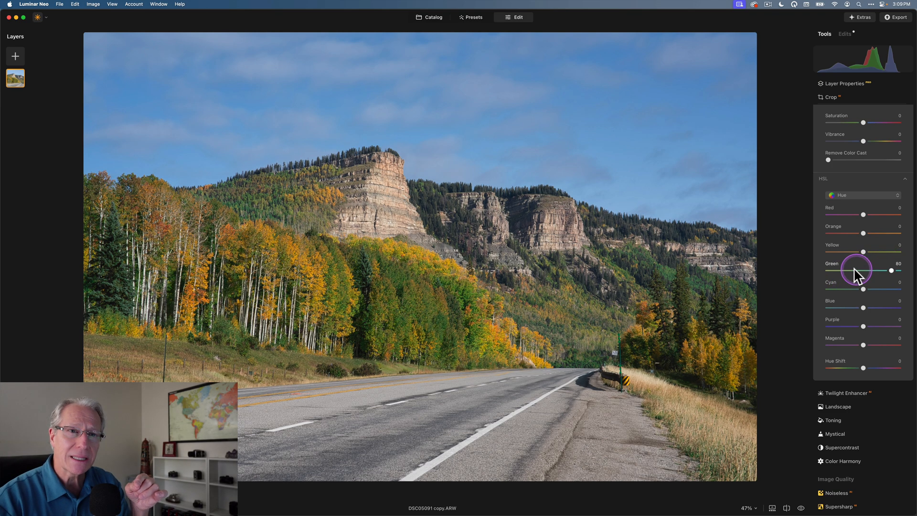
{"action": "left_click_drag", "start_coordinate": [857, 270], "coordinate": [891, 270]}
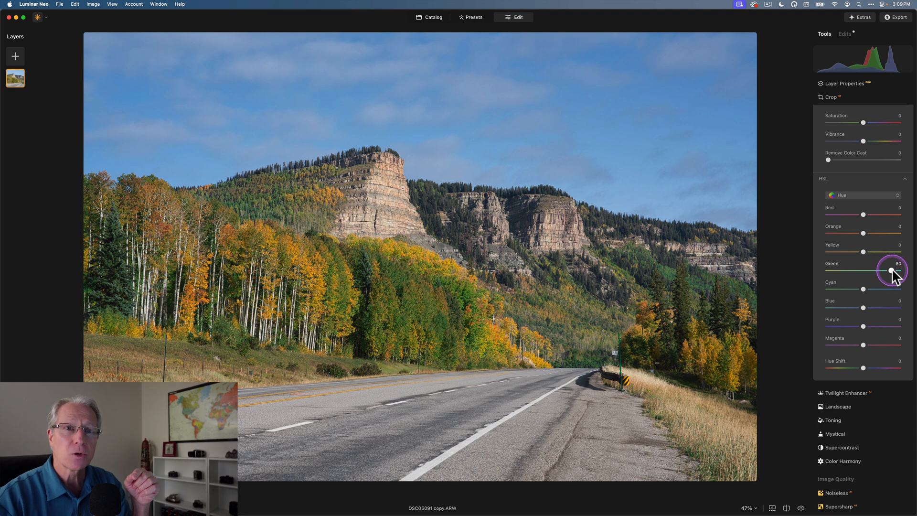
{"action": "left_click_drag", "start_coordinate": [893, 270], "coordinate": [823, 278]}
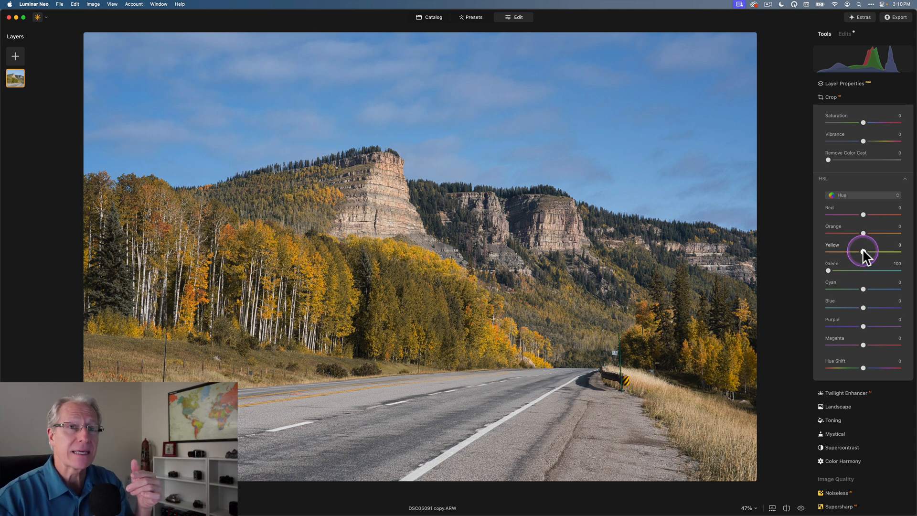
{"action": "left_click_drag", "start_coordinate": [862, 252], "coordinate": [833, 252]}
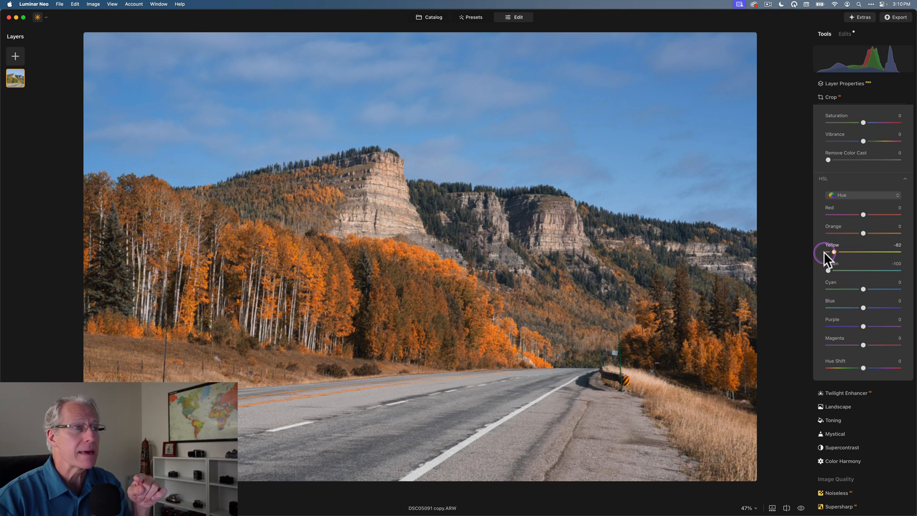
{"action": "left_click_drag", "start_coordinate": [833, 251], "coordinate": [866, 233]}
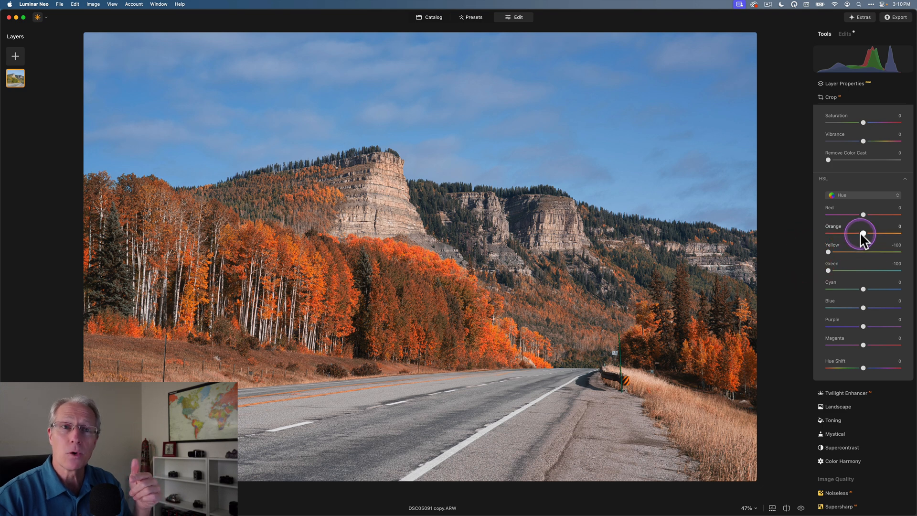
{"action": "left_click_drag", "start_coordinate": [862, 233], "coordinate": [827, 233]}
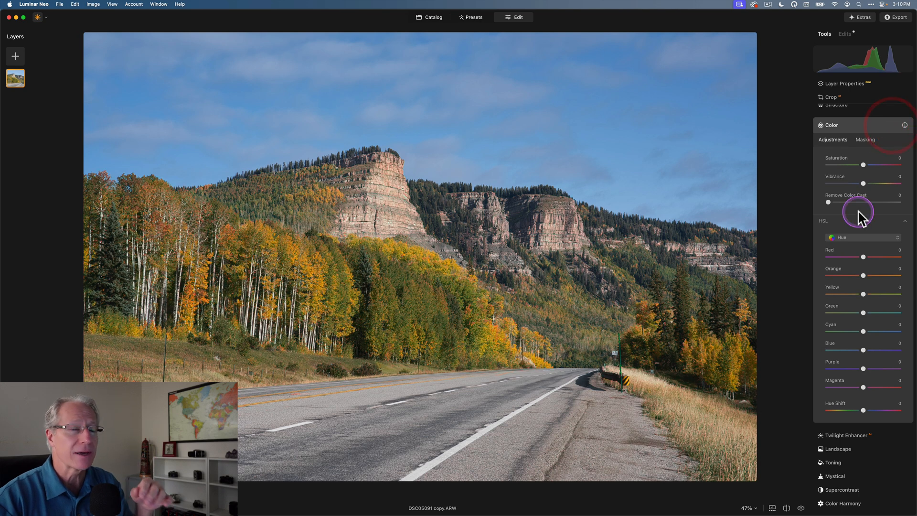
Fine-tune the green and yellow hues and deepen orange to −24 for richer foliage
{"action": "scroll", "scroll_direction": "down", "scroll_amount": 3}
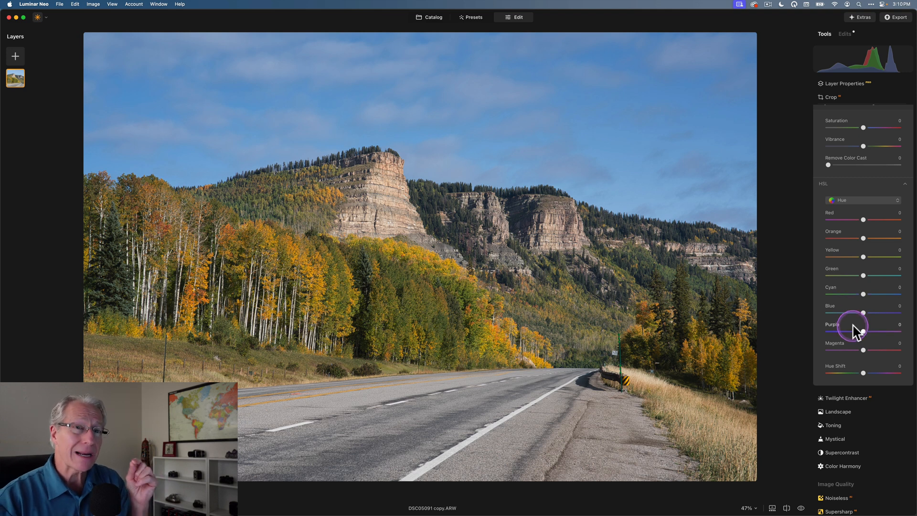
{"action": "left_click_drag", "start_coordinate": [862, 275], "coordinate": [871, 275]}
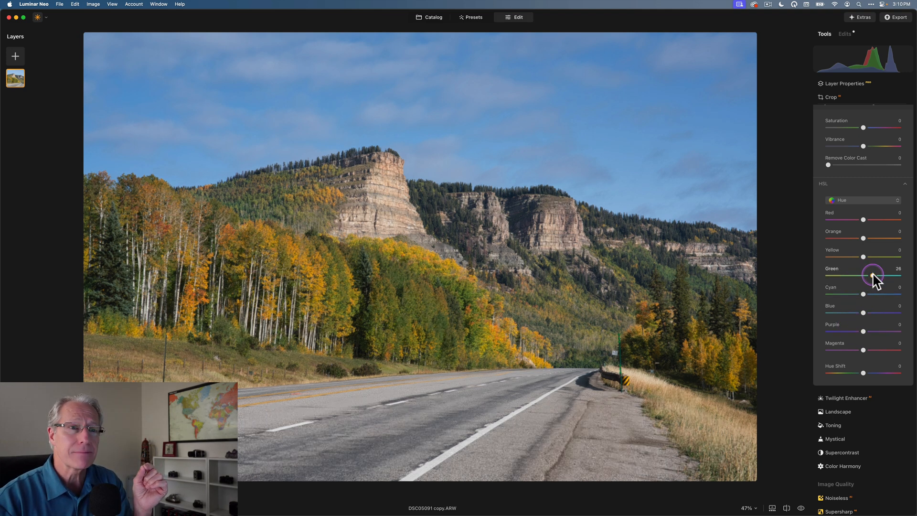
{"action": "left_click_drag", "start_coordinate": [871, 272], "coordinate": [885, 275]}
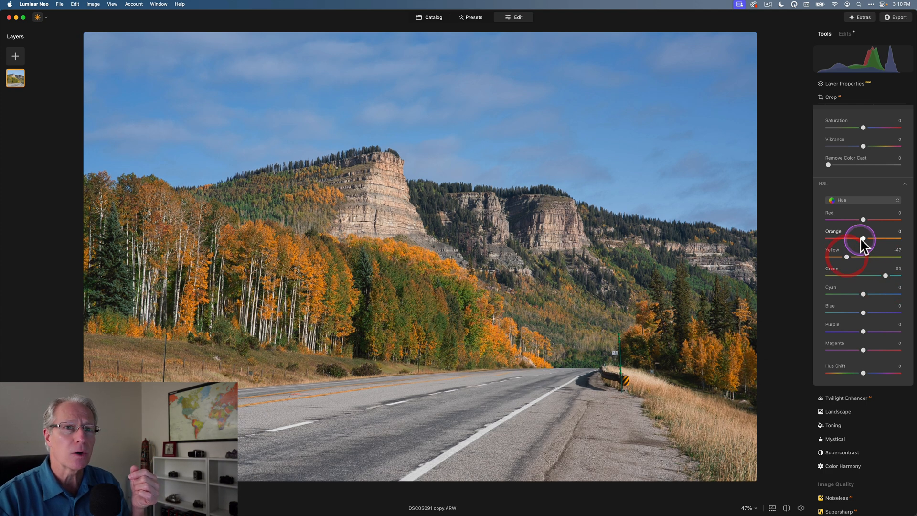
{"action": "left_click_drag", "start_coordinate": [863, 236], "coordinate": [852, 236]}
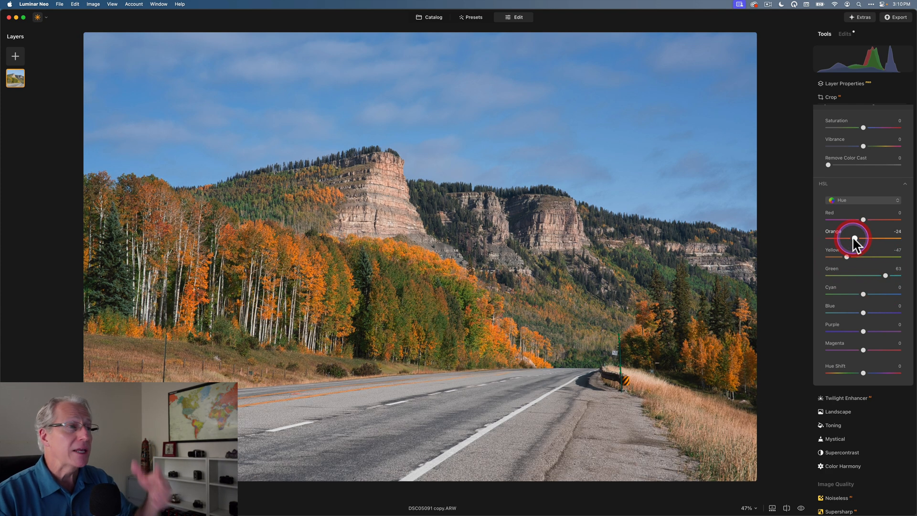
{"action": "mouse_move", "coordinate": [797, 228]}
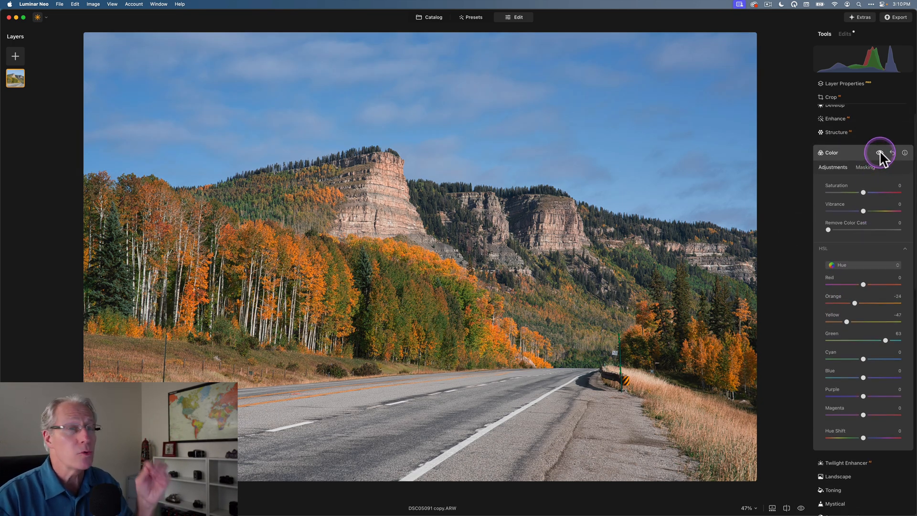
Switch from the aspen image to the mossy forest trail photo for editing
{"action": "left_click", "coordinate": [879, 152]}
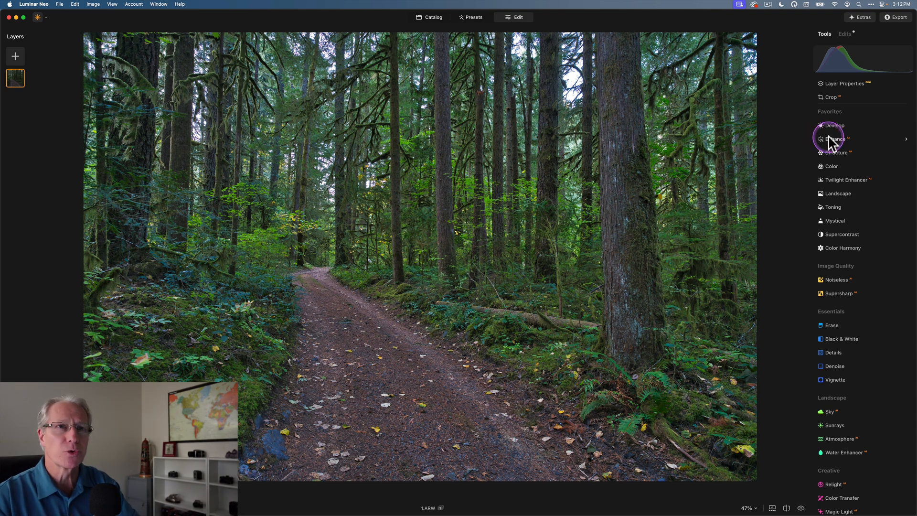
{"action": "mouse_move", "coordinate": [837, 170]}
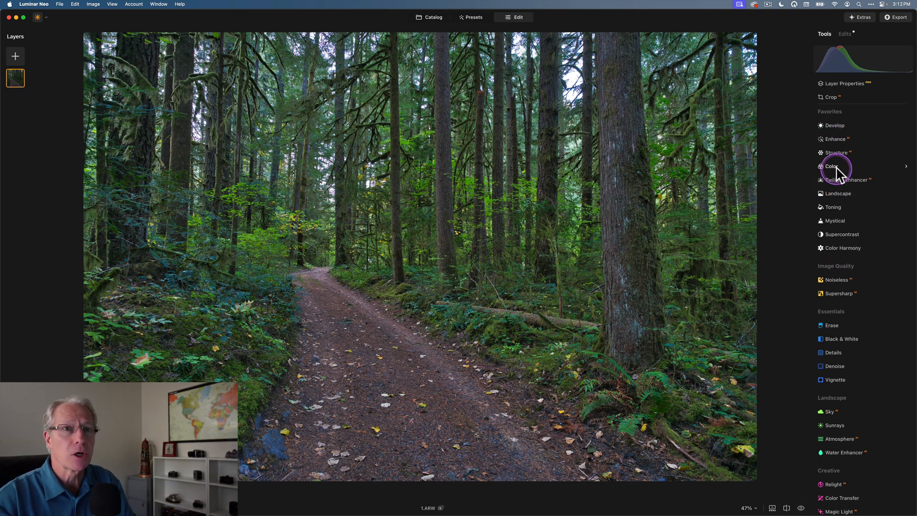
Set HSL Orange, Yellow and Green hue to −100 in Color, then move to Color Harmony
{"action": "left_click", "coordinate": [832, 167]}
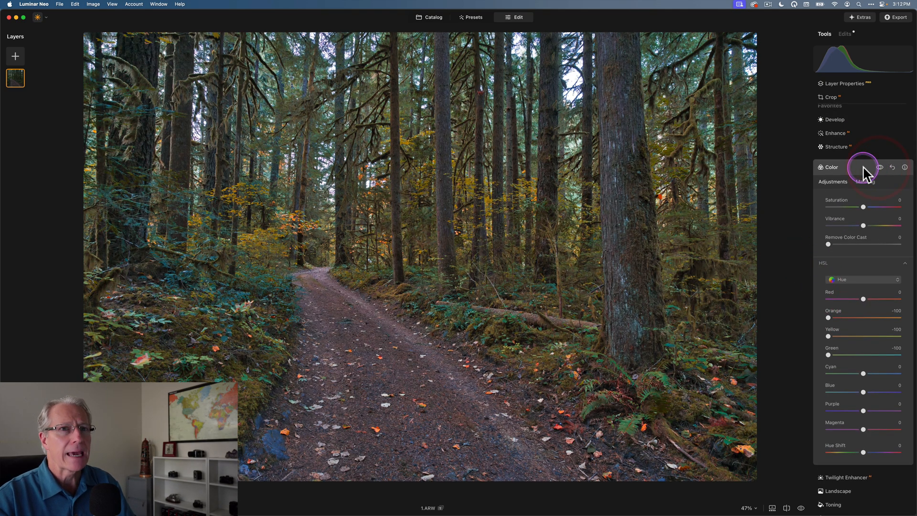
{"action": "left_click", "coordinate": [831, 166]}
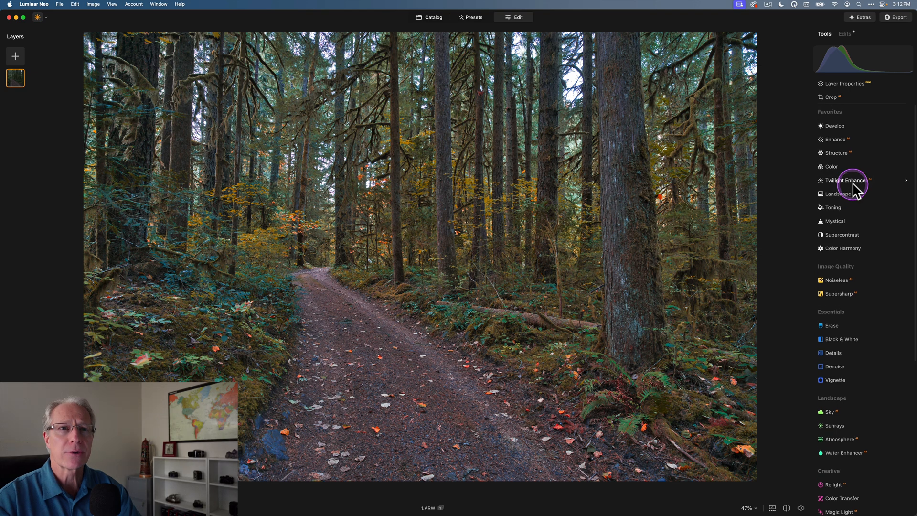
{"action": "left_click", "coordinate": [842, 213]}
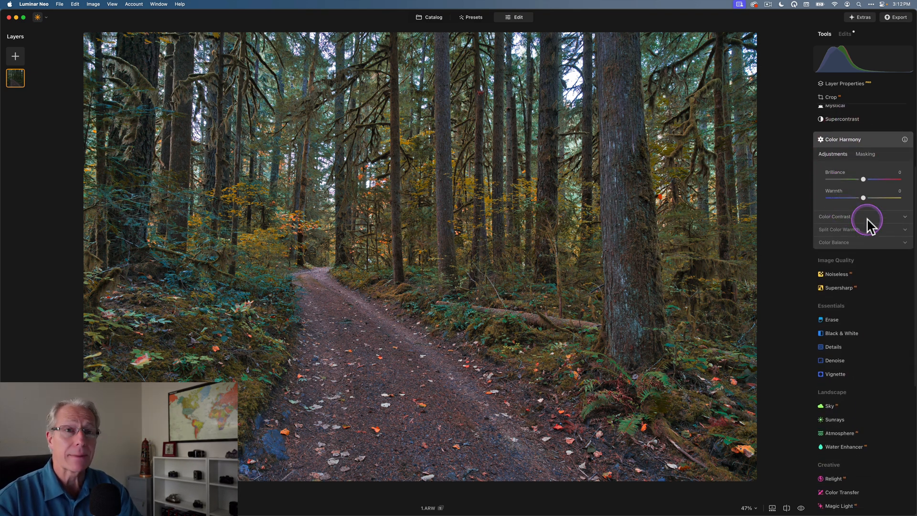
Raise Warmth to 37 and nudge the midtone color balance toward red
{"action": "left_click_drag", "start_coordinate": [862, 198], "coordinate": [873, 197]}
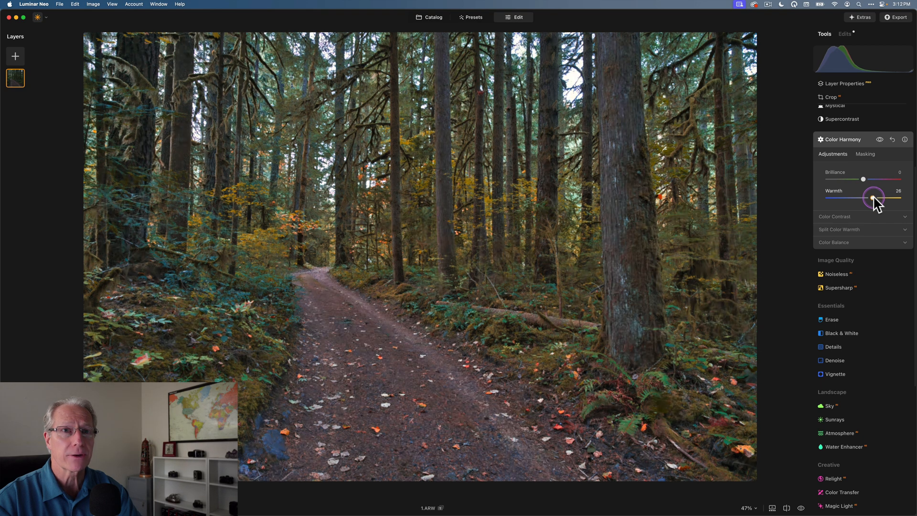
{"action": "left_click_drag", "start_coordinate": [872, 198], "coordinate": [877, 198]}
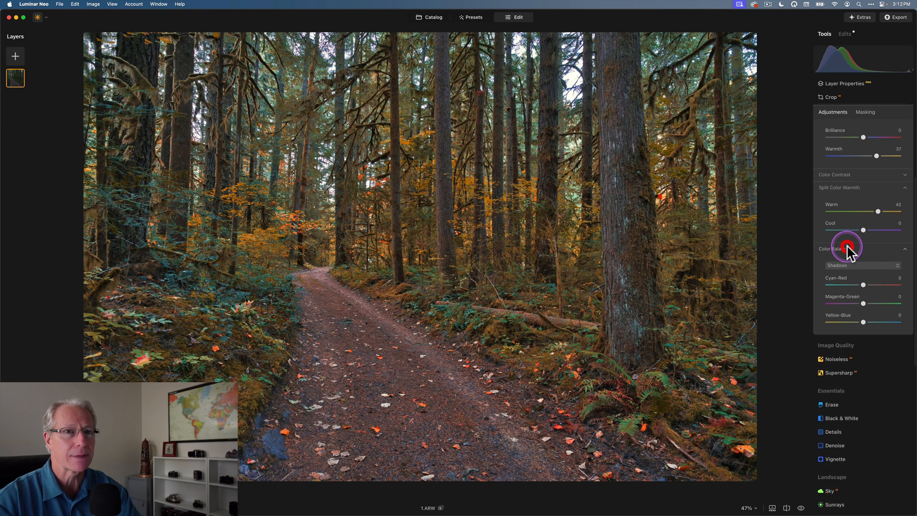
{"action": "scroll", "scroll_direction": "down", "scroll_amount": 3}
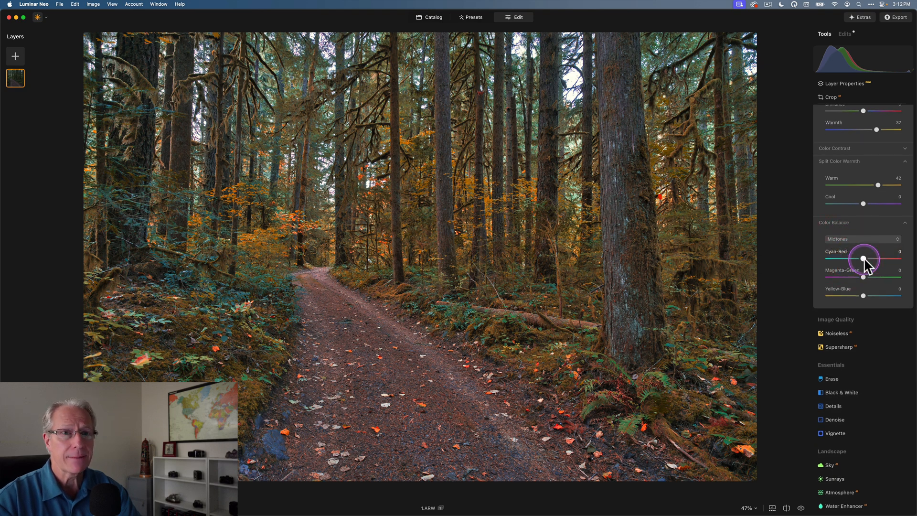
{"action": "left_click_drag", "start_coordinate": [862, 259], "coordinate": [867, 259]}
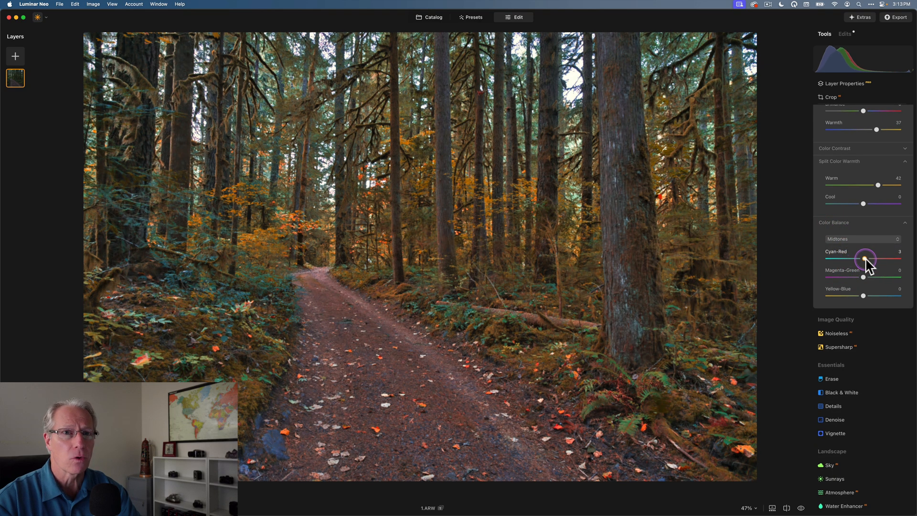
Switch color balance range to Highlights and set Cyan-Red to 3
{"action": "left_click", "coordinate": [861, 239]}
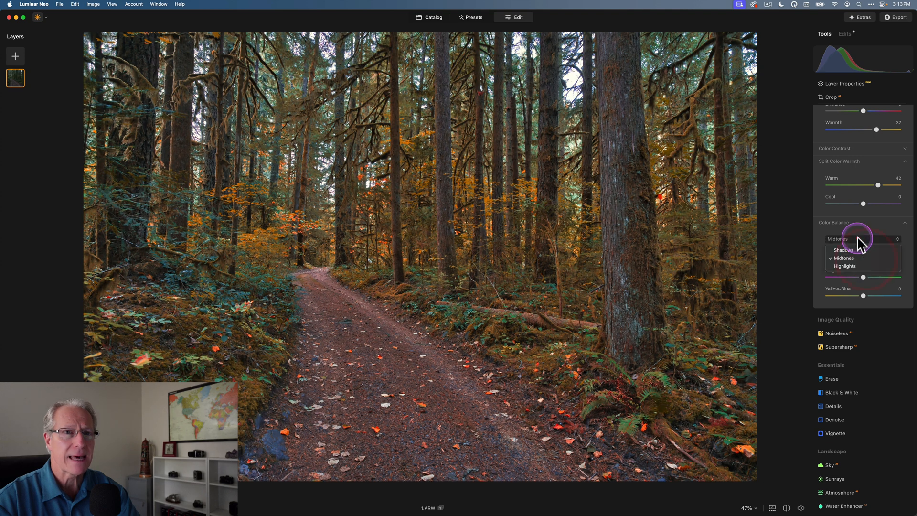
{"action": "left_click", "coordinate": [844, 265]}
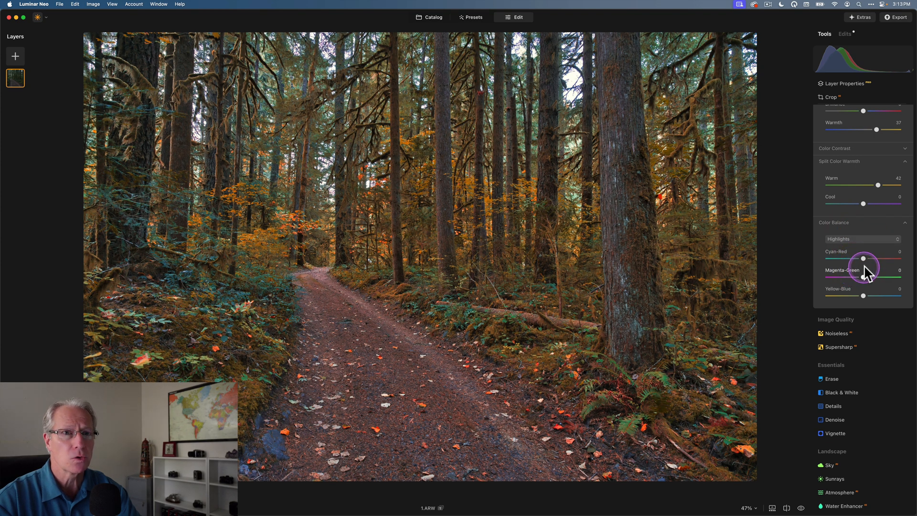
{"action": "left_click_drag", "start_coordinate": [863, 258], "coordinate": [867, 258]}
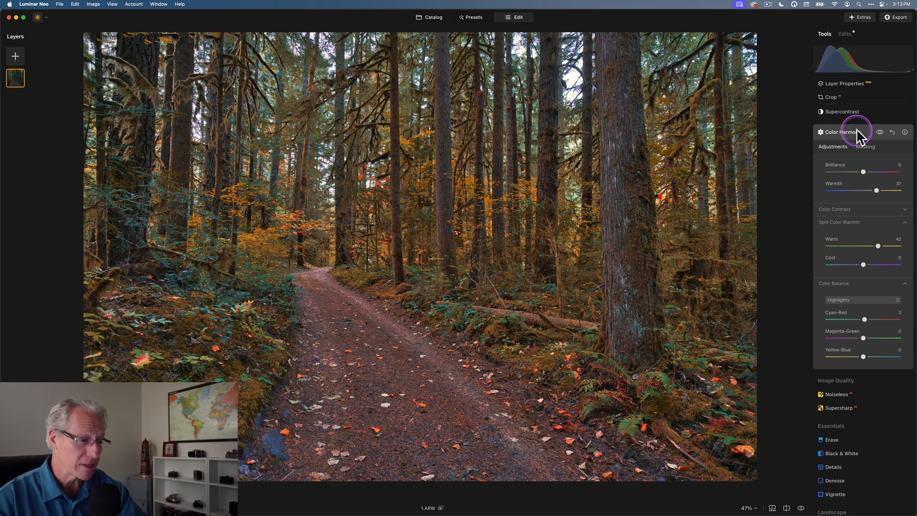
{"action": "left_click", "coordinate": [843, 131]}
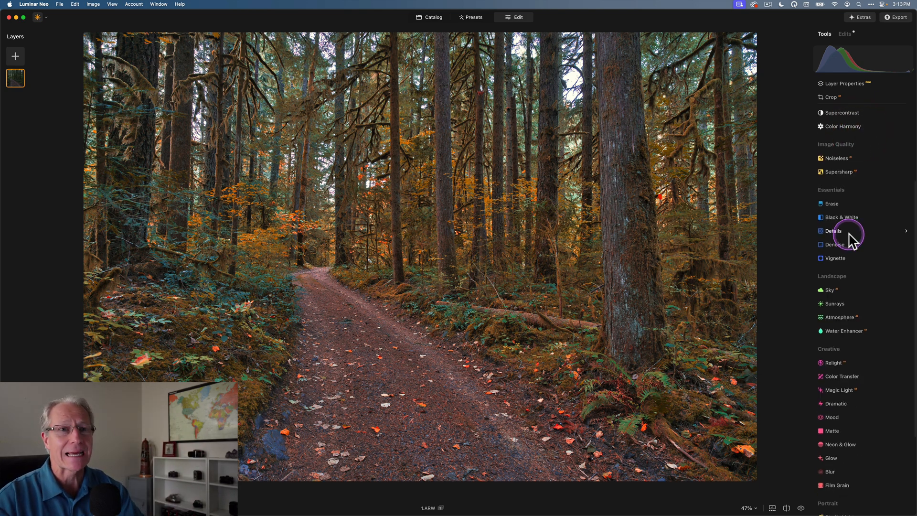
{"action": "left_click", "coordinate": [834, 186]}
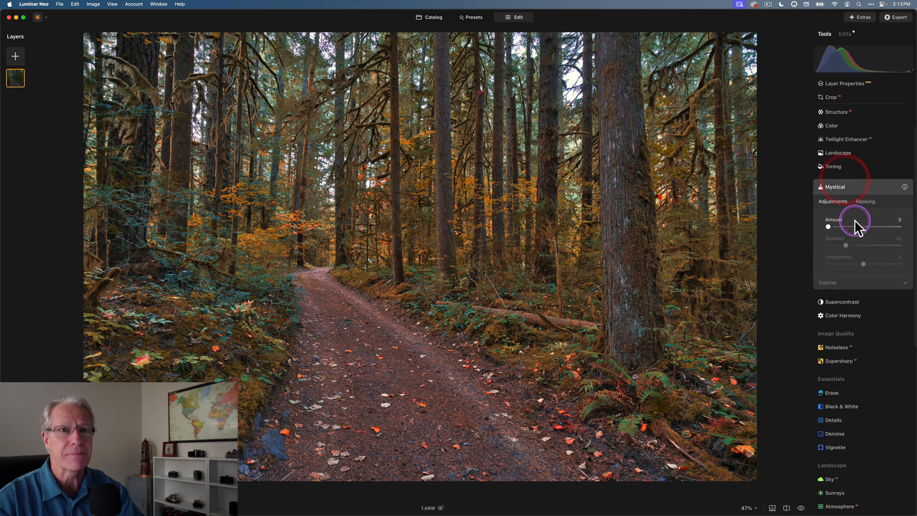
{"action": "left_click_drag", "start_coordinate": [828, 227], "coordinate": [840, 227]}
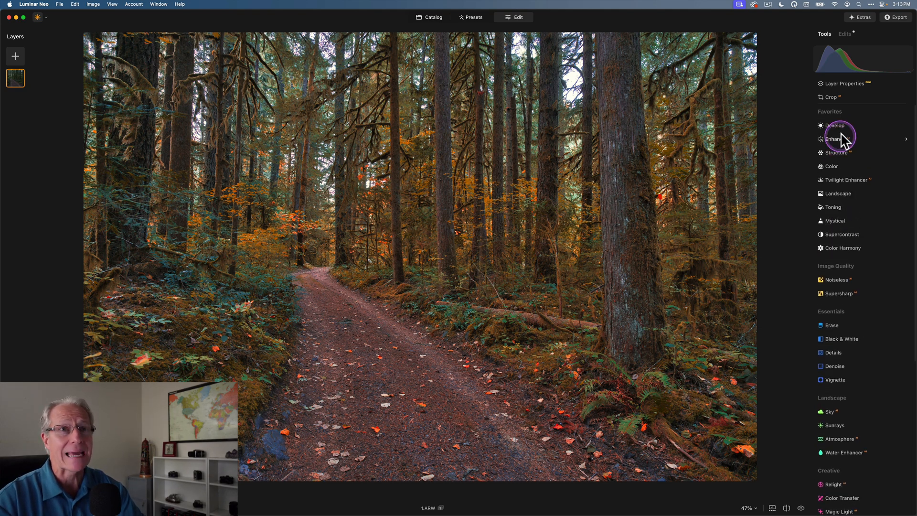
Add a Develop radial gradient mask stretched across the upper trees and treetops
{"action": "left_click", "coordinate": [834, 125]}
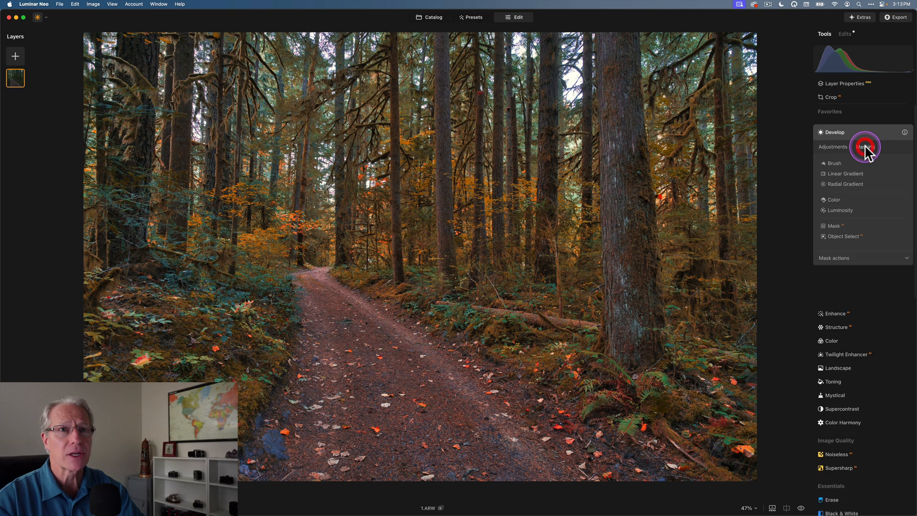
{"action": "left_click", "coordinate": [865, 146]}
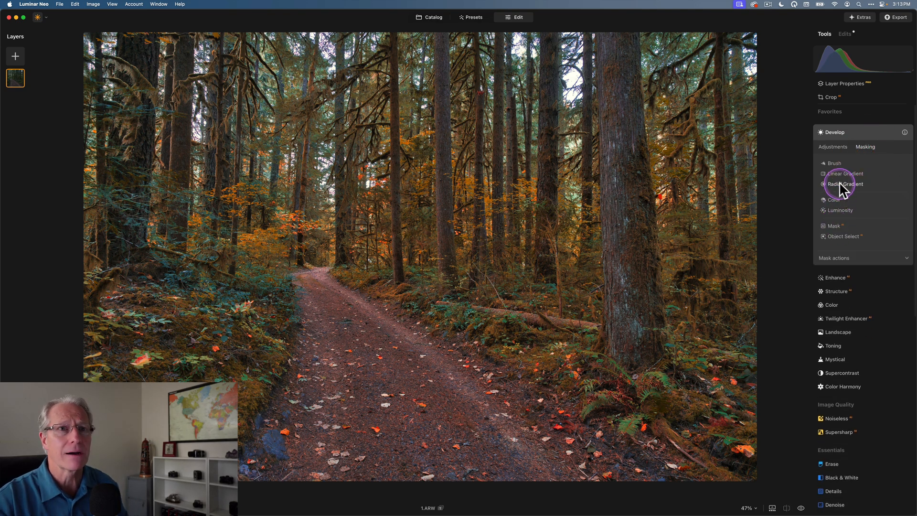
{"action": "left_click", "coordinate": [844, 184]}
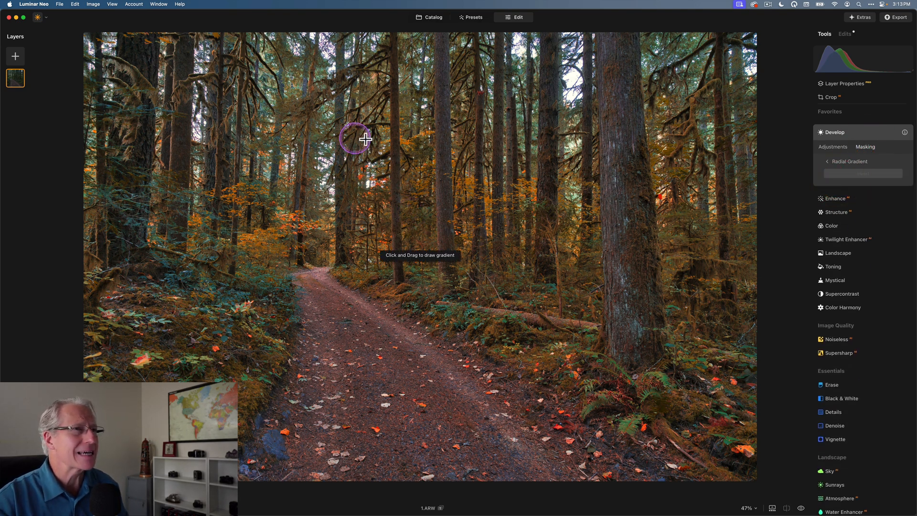
{"action": "left_click_drag", "start_coordinate": [356, 137], "coordinate": [325, 158]}
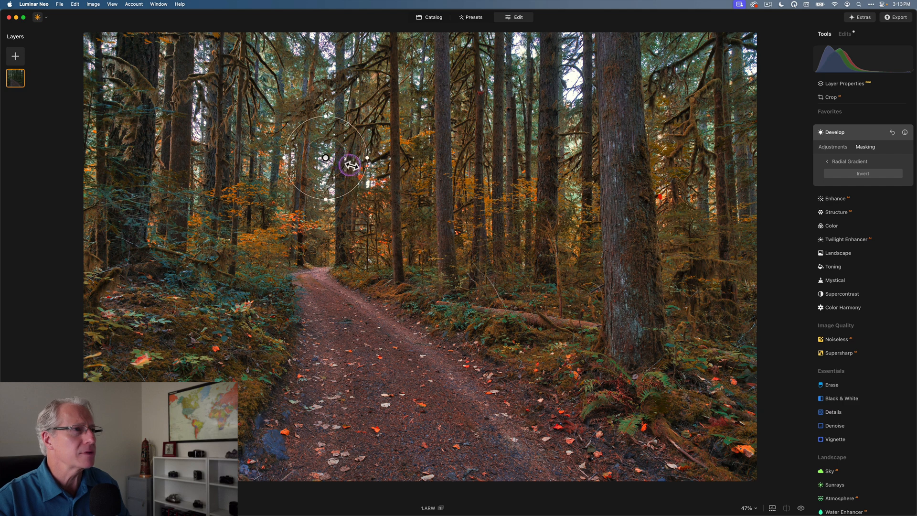
{"action": "left_click_drag", "start_coordinate": [351, 166], "coordinate": [439, 157]}
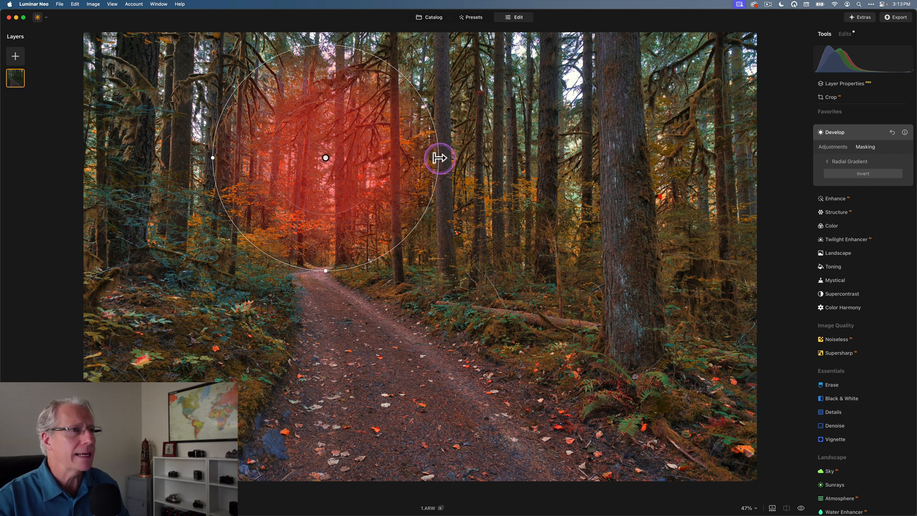
{"action": "left_click_drag", "start_coordinate": [439, 157], "coordinate": [687, 123]}
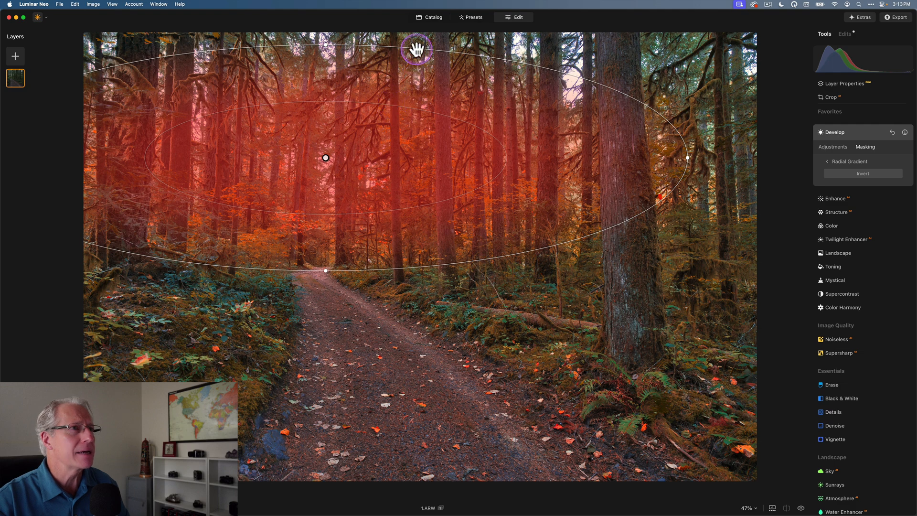
{"action": "left_click_drag", "start_coordinate": [416, 50], "coordinate": [416, 36]}
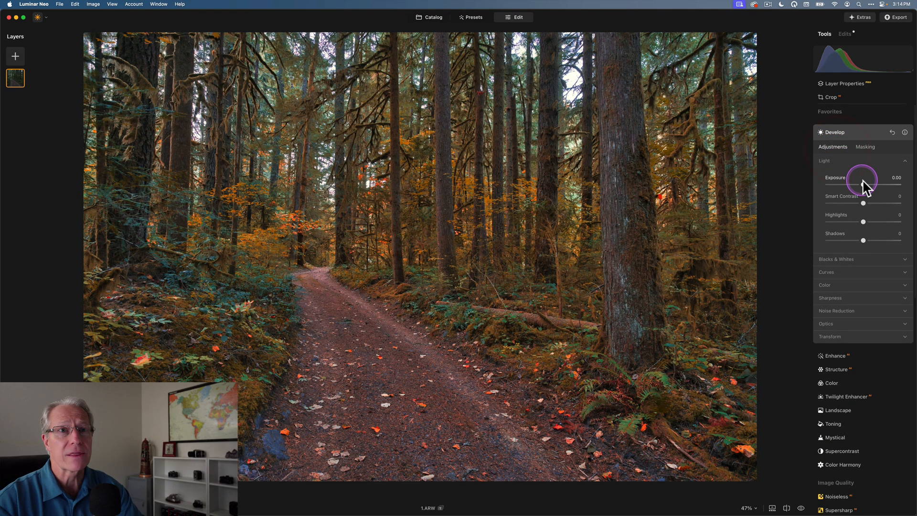
Inside the mask set Exposure 0.46, Highlights 100 and Whites 35
{"action": "left_click_drag", "start_coordinate": [861, 181], "coordinate": [866, 182]}
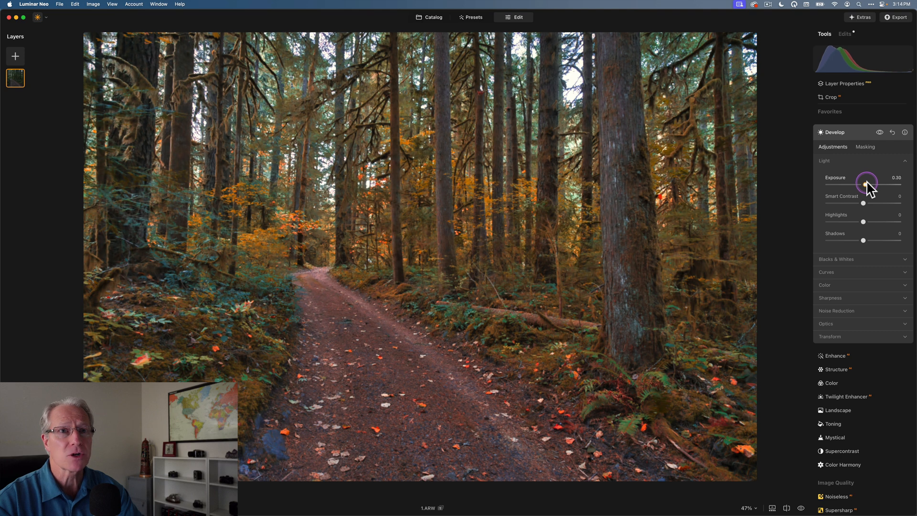
{"action": "left_click_drag", "start_coordinate": [867, 182], "coordinate": [869, 182]}
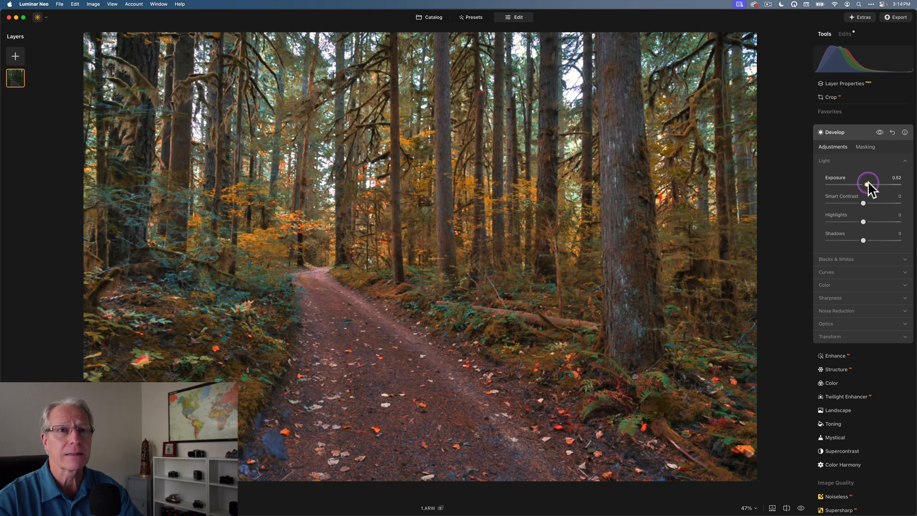
{"action": "left_click_drag", "start_coordinate": [872, 184], "coordinate": [867, 184]}
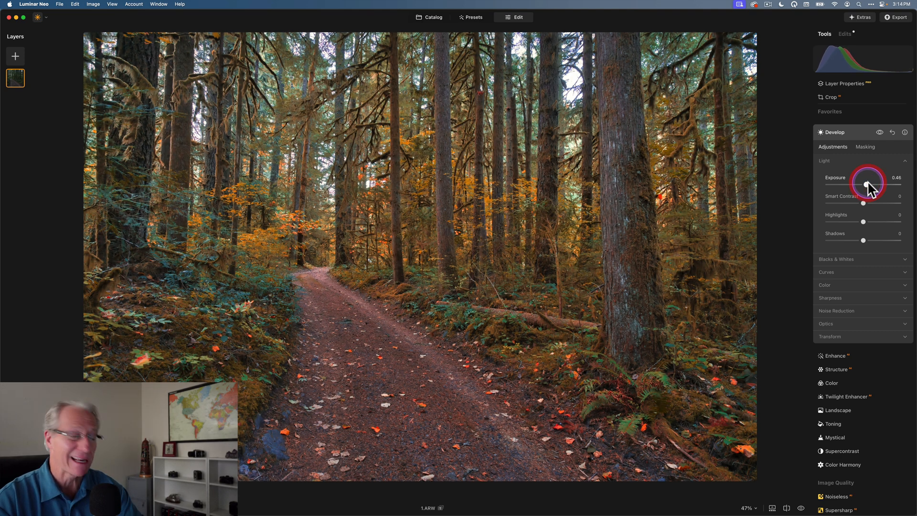
{"action": "mouse_move", "coordinate": [862, 221]}
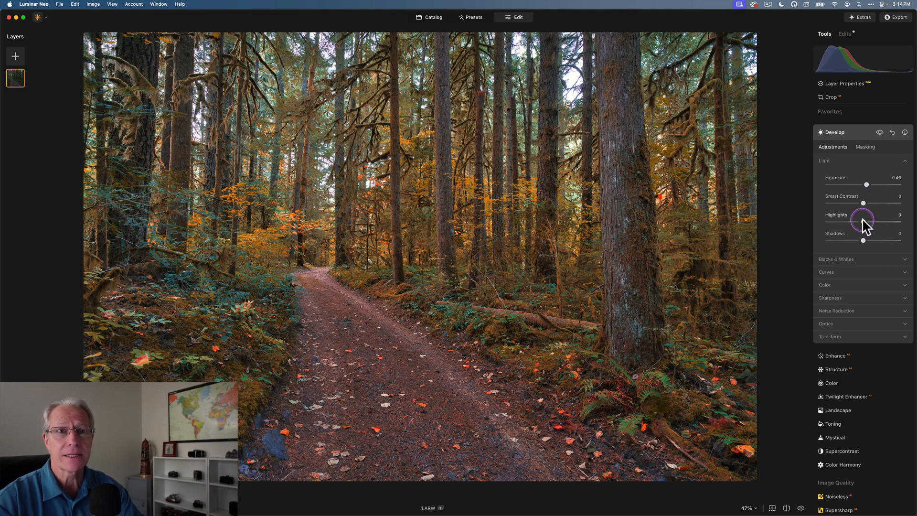
{"action": "left_click_drag", "start_coordinate": [862, 220], "coordinate": [904, 221]}
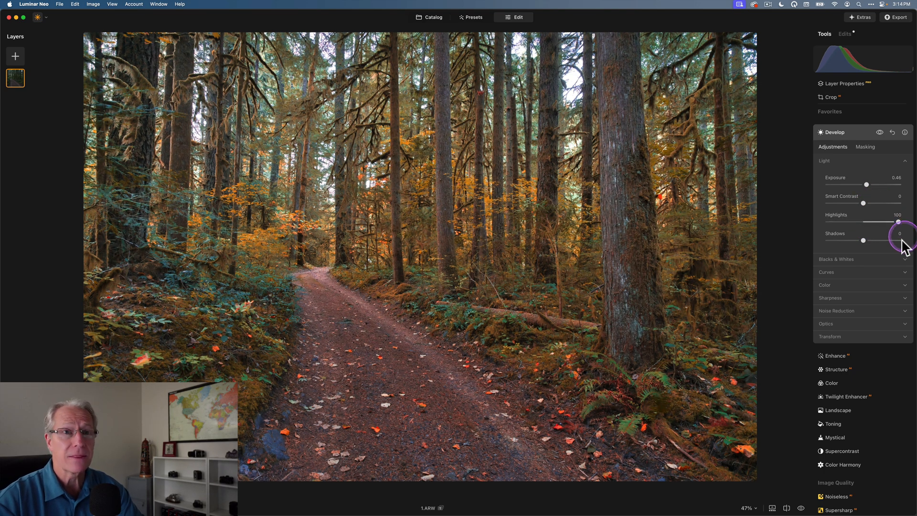
{"action": "left_click_drag", "start_coordinate": [899, 223], "coordinate": [870, 303]}
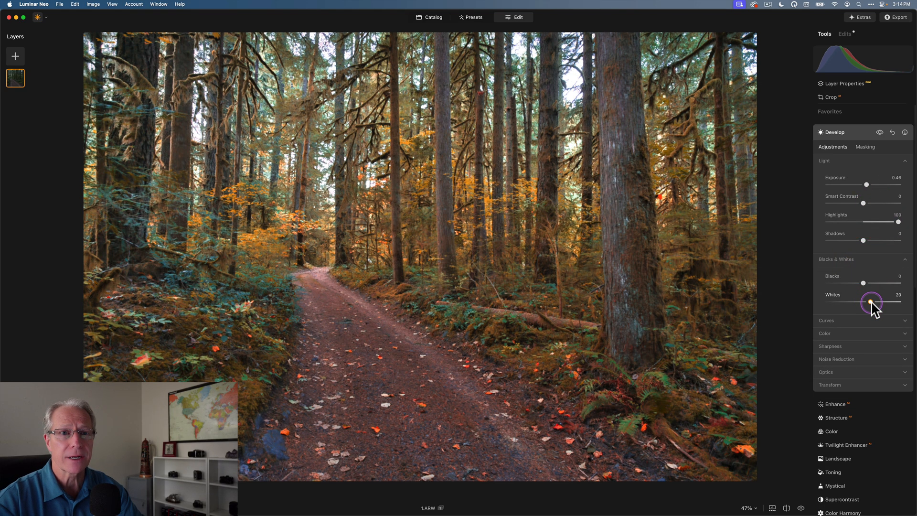
{"action": "left_click_drag", "start_coordinate": [871, 302], "coordinate": [876, 303]}
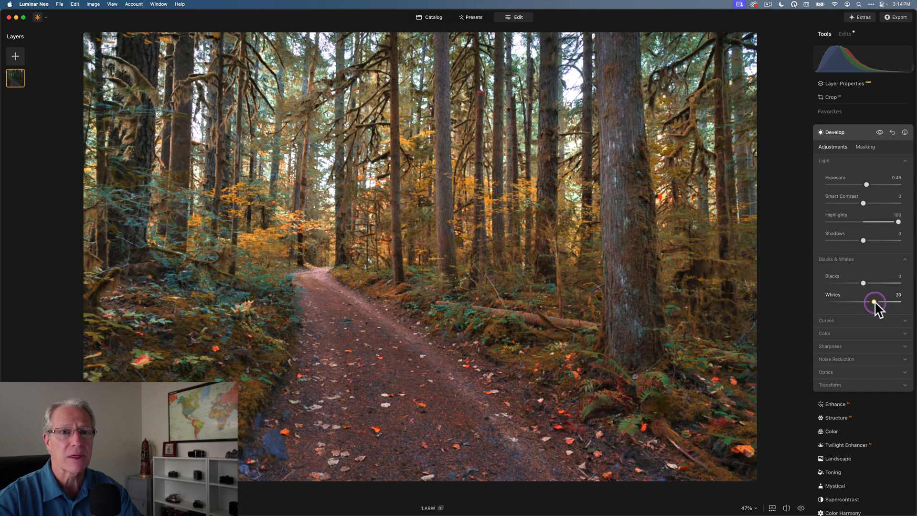
{"action": "left_click_drag", "start_coordinate": [875, 304], "coordinate": [878, 304]}
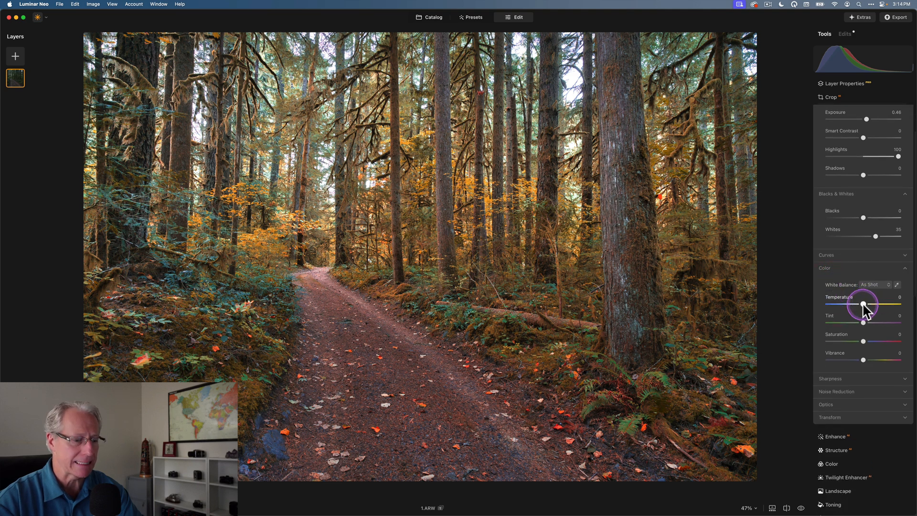
Set Temperature 3 and Tint 30, preview without Develop, and return to its masking
{"action": "left_click_drag", "start_coordinate": [864, 305], "coordinate": [866, 306]}
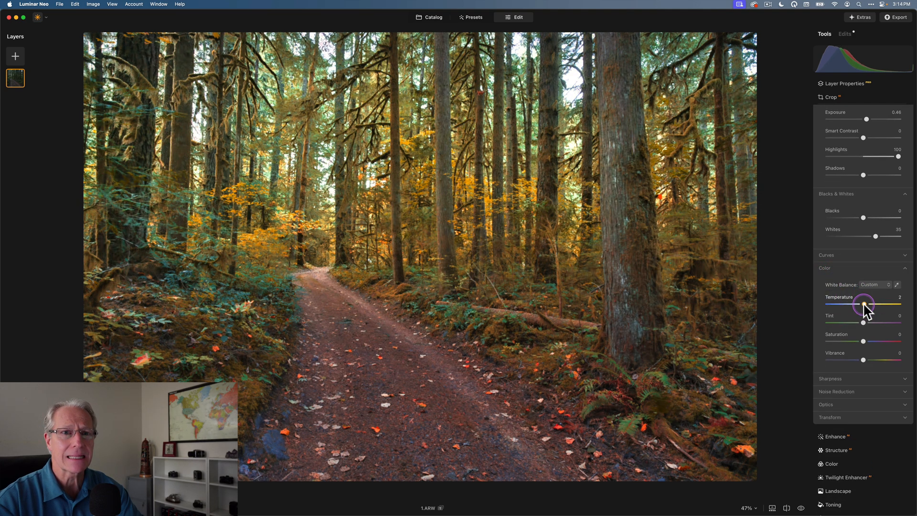
{"action": "left_click_drag", "start_coordinate": [863, 306], "coordinate": [866, 306]}
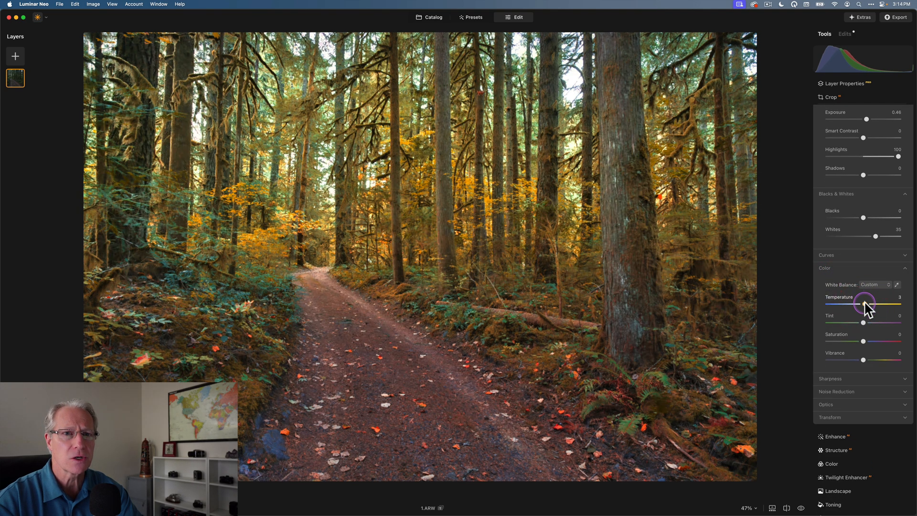
{"action": "left_click_drag", "start_coordinate": [863, 325], "coordinate": [871, 325]}
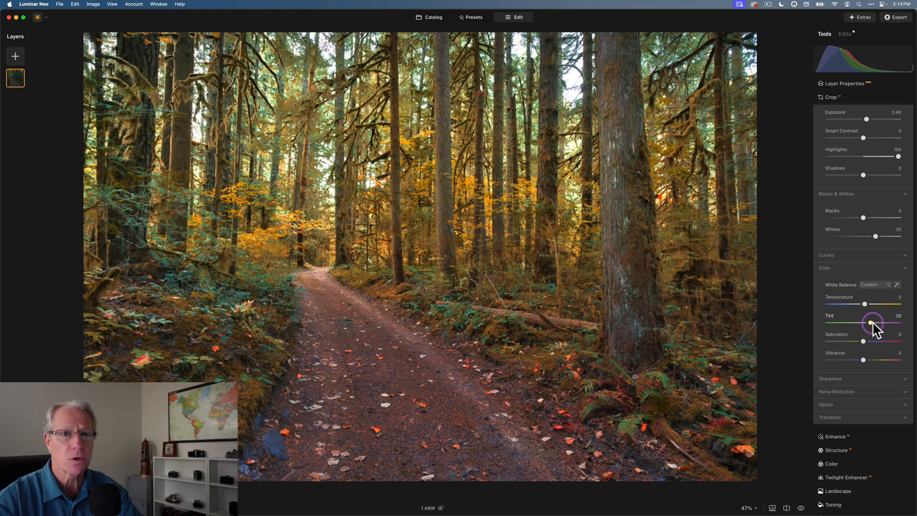
{"action": "left_click_drag", "start_coordinate": [871, 323], "coordinate": [876, 324]}
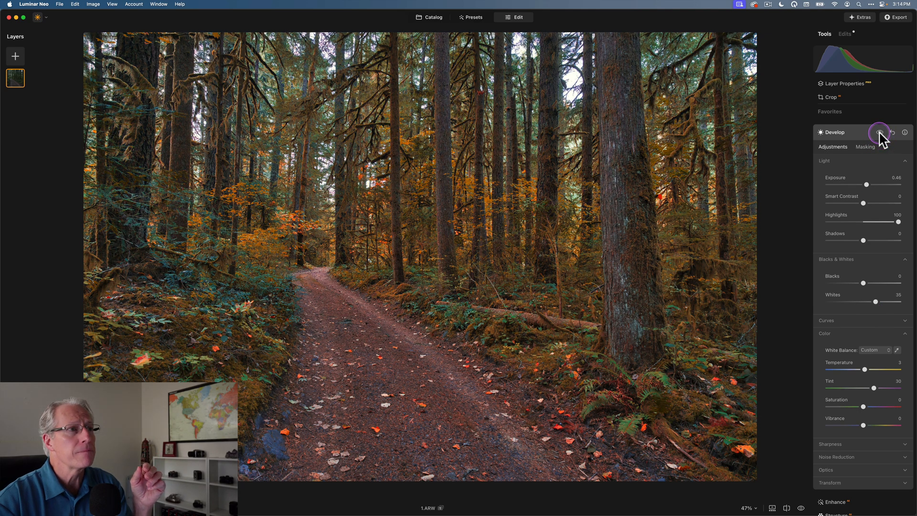
{"action": "left_click", "coordinate": [880, 132]}
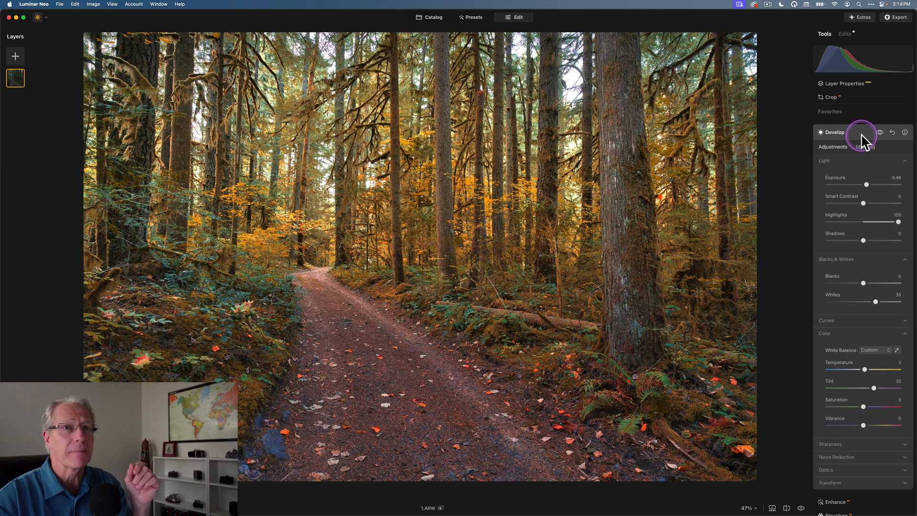
{"action": "left_click", "coordinate": [866, 147]}
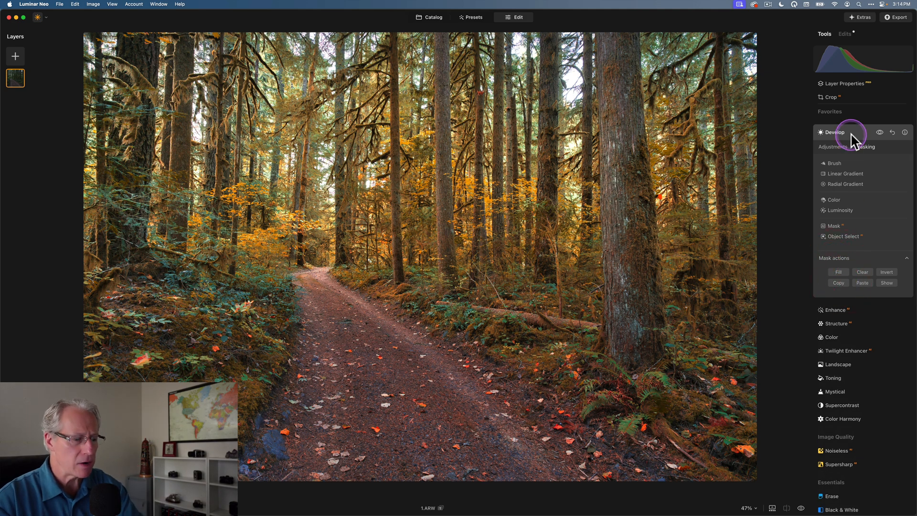
Paste the Develop radial mask onto the Glow tool via Mask actions
{"action": "left_click", "coordinate": [835, 132]}
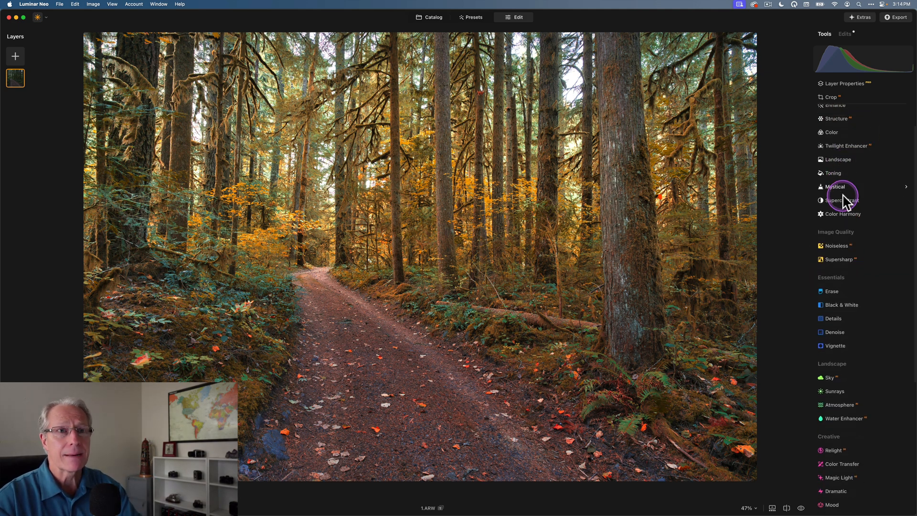
{"action": "scroll", "scroll_direction": "down", "scroll_amount": 3}
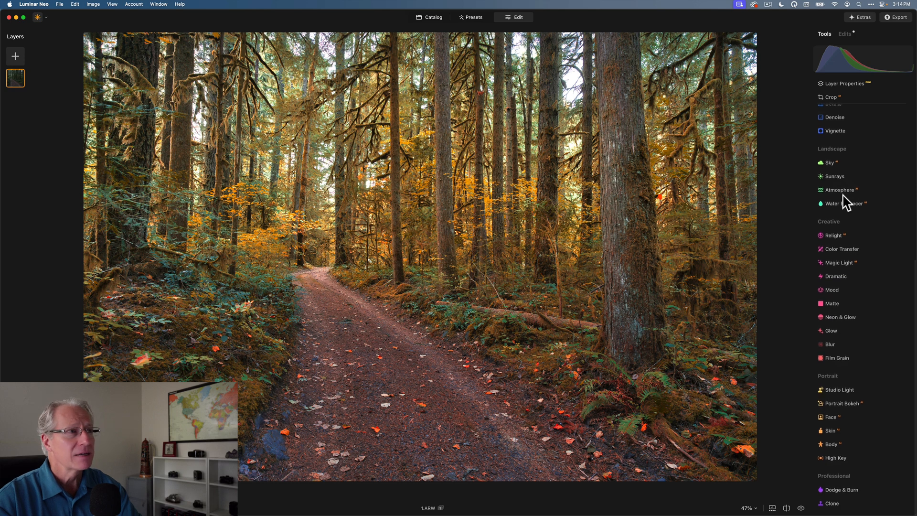
{"action": "left_click", "coordinate": [830, 330]}
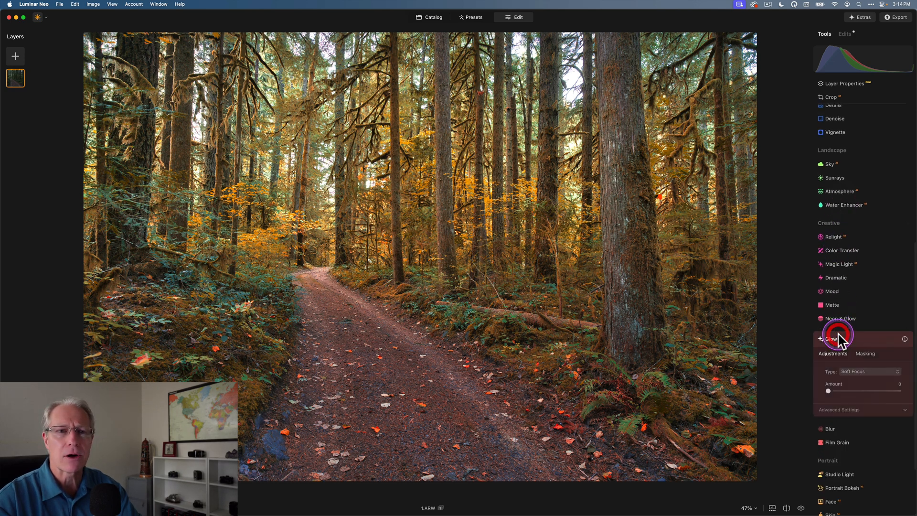
{"action": "left_click", "coordinate": [865, 270]}
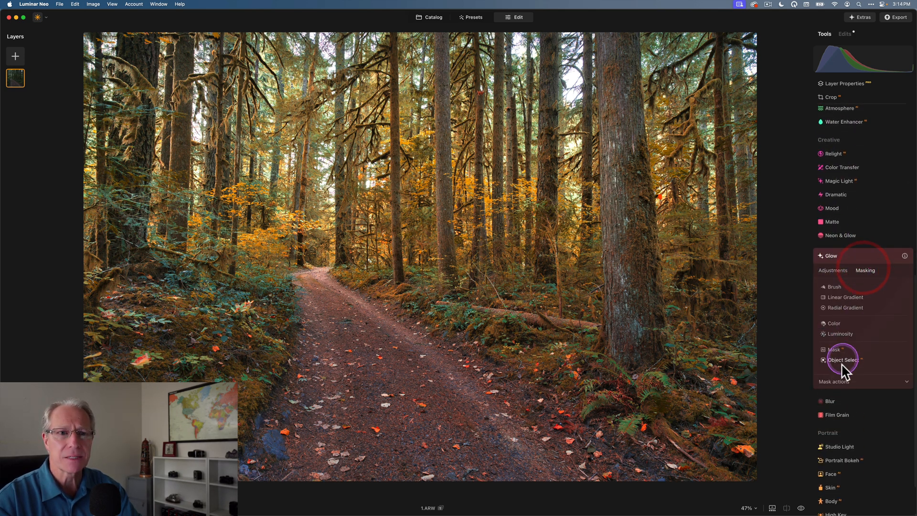
{"action": "left_click", "coordinate": [835, 381]}
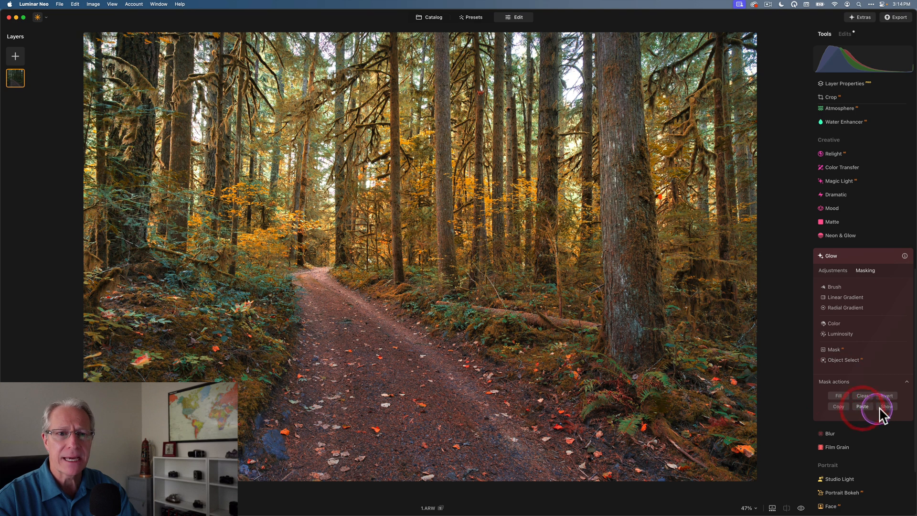
{"action": "left_click", "coordinate": [885, 406]}
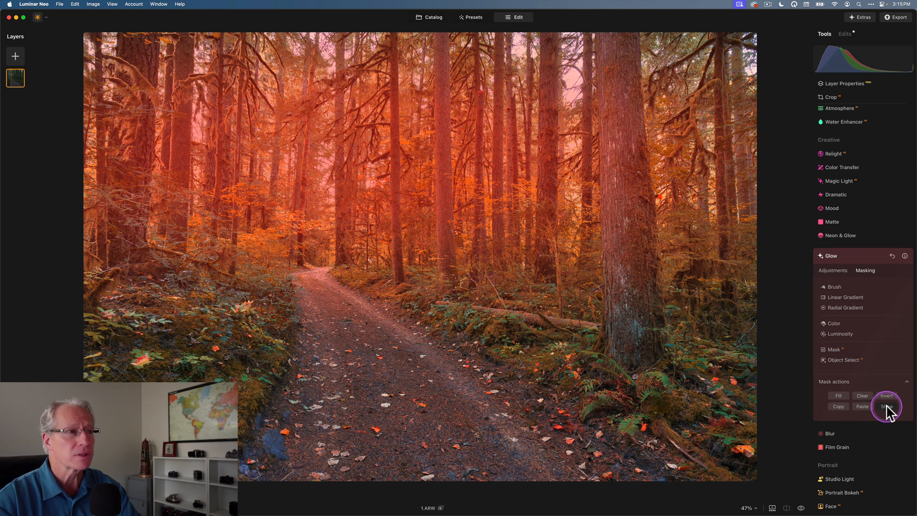
{"action": "left_click", "coordinate": [833, 270]}
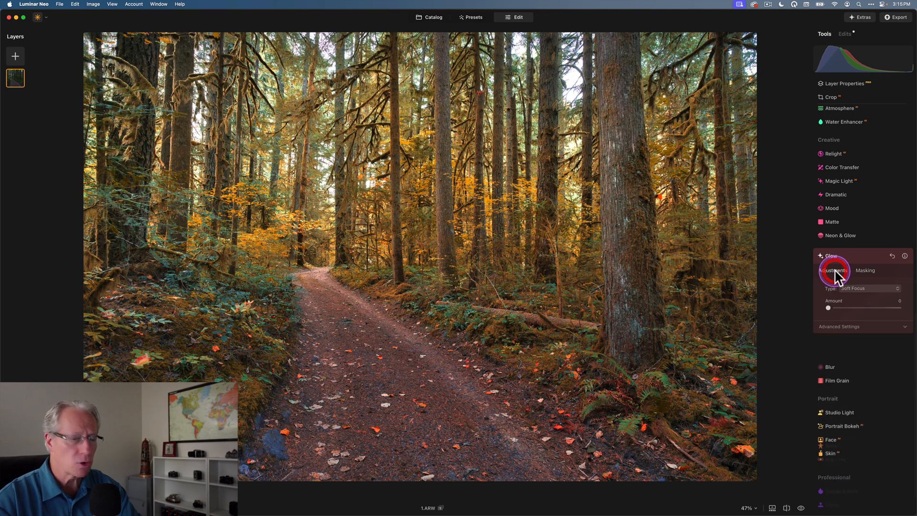
Set the Soft Focus glow amount to 16 and close Glow
{"action": "left_click_drag", "start_coordinate": [829, 308], "coordinate": [837, 308]}
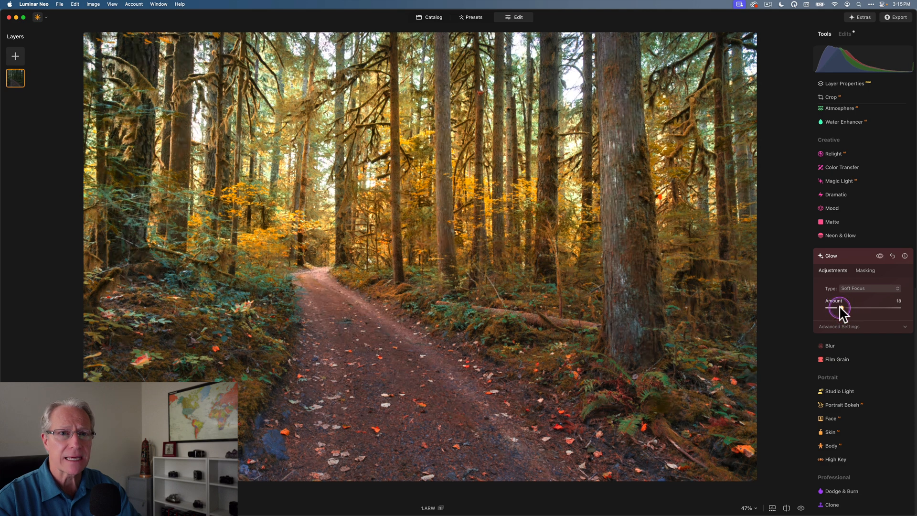
{"action": "left_click_drag", "start_coordinate": [838, 307], "coordinate": [834, 307]}
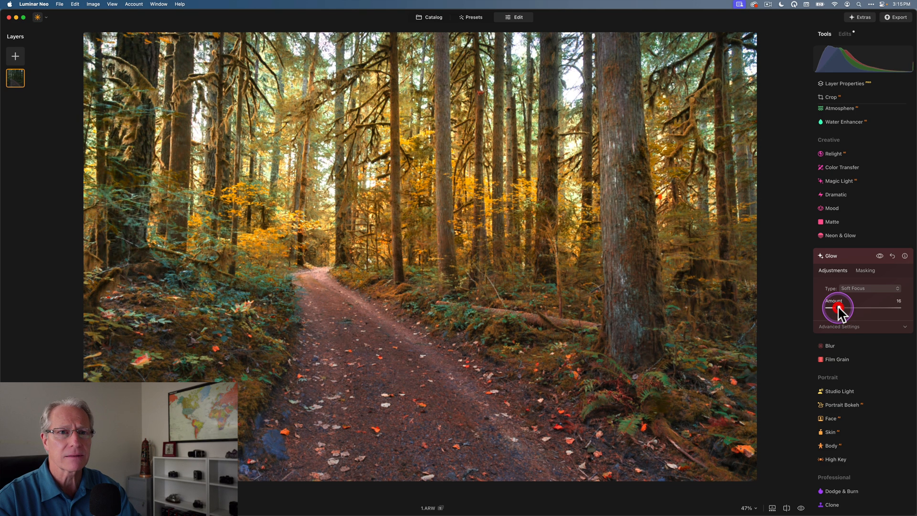
{"action": "left_click", "coordinate": [879, 256]}
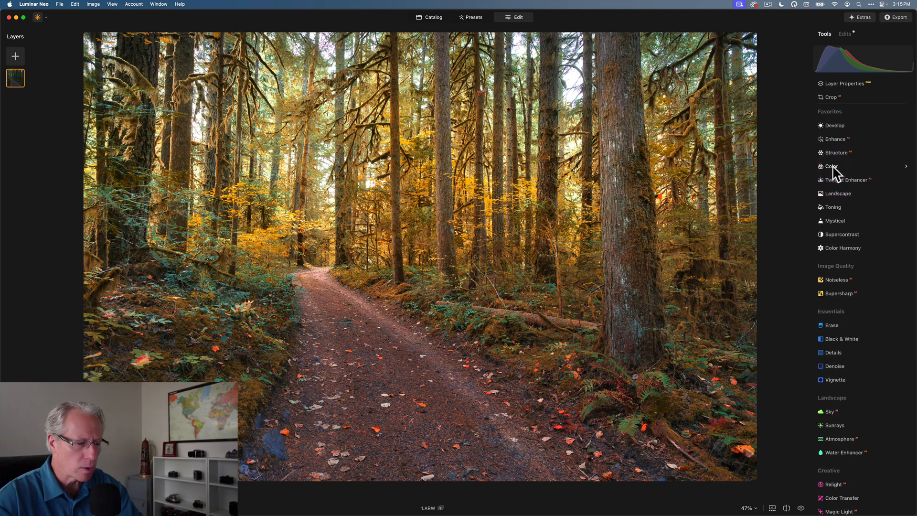
In Color set Vibrance 15 and shift the Orange and Yellow hues toward burnt orange
{"action": "left_click", "coordinate": [831, 166]}
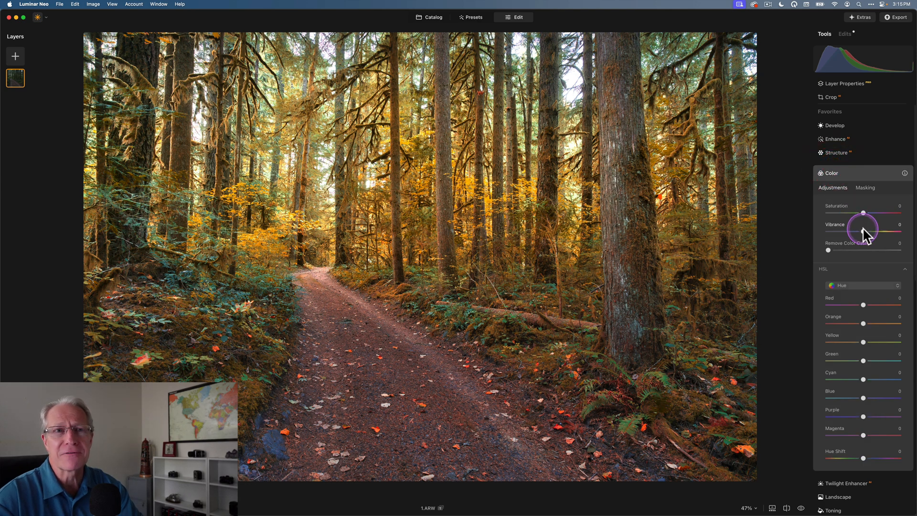
{"action": "left_click_drag", "start_coordinate": [862, 230], "coordinate": [869, 230]}
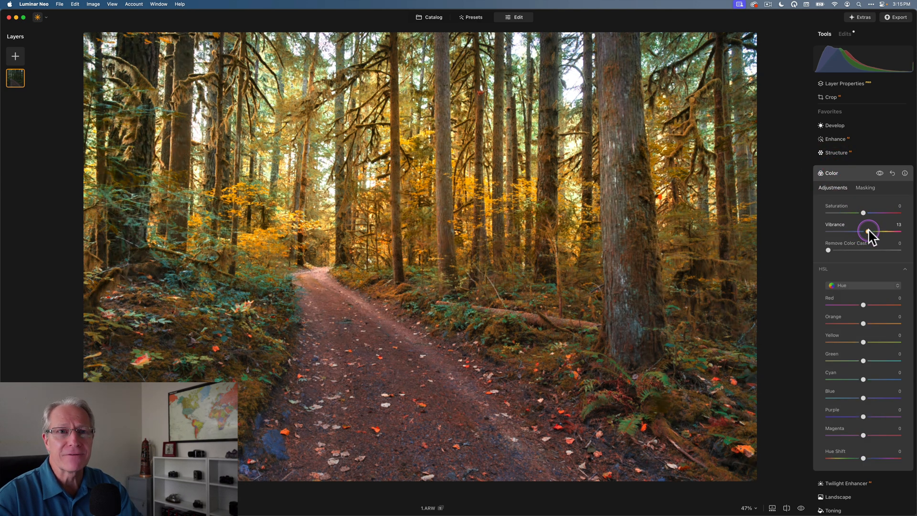
{"action": "left_click_drag", "start_coordinate": [867, 230], "coordinate": [871, 230]}
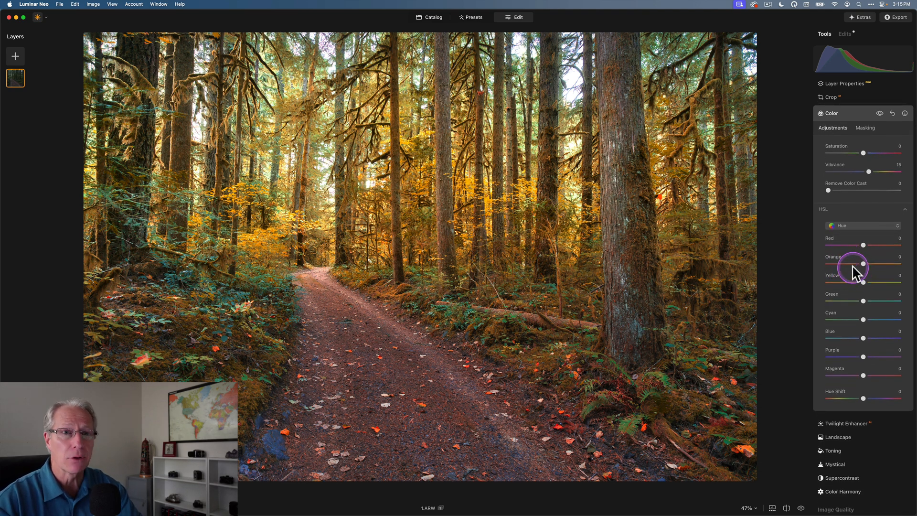
{"action": "left_click_drag", "start_coordinate": [863, 261], "coordinate": [851, 261]}
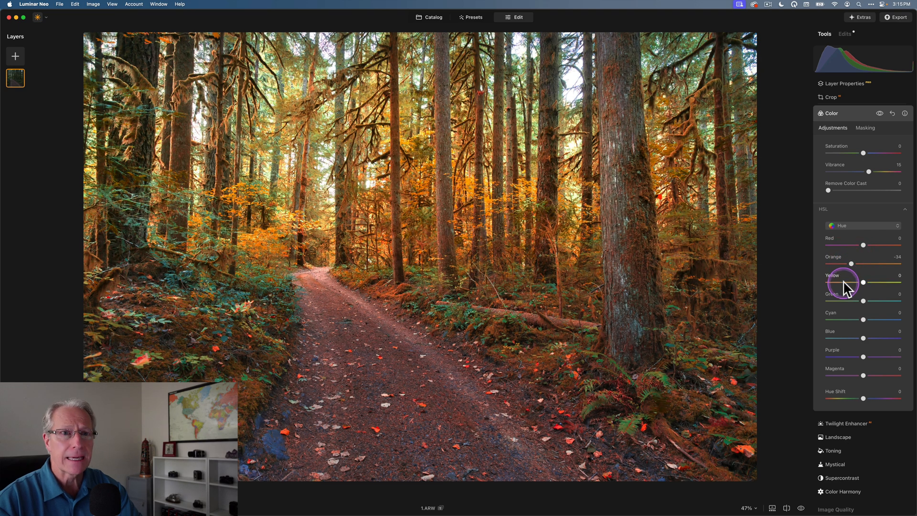
{"action": "left_click_drag", "start_coordinate": [861, 282], "coordinate": [847, 282]}
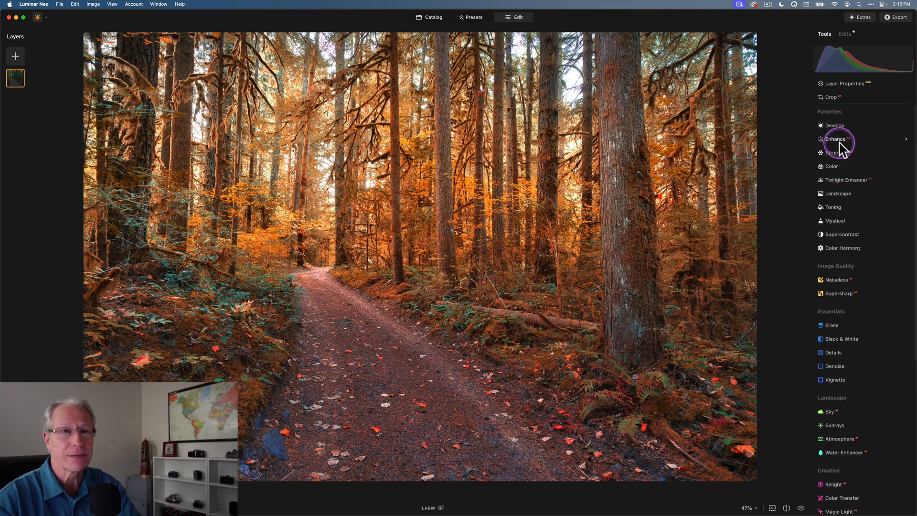
Set Enhance Accent to 30 on the forest photo
{"action": "left_click", "coordinate": [834, 138]}
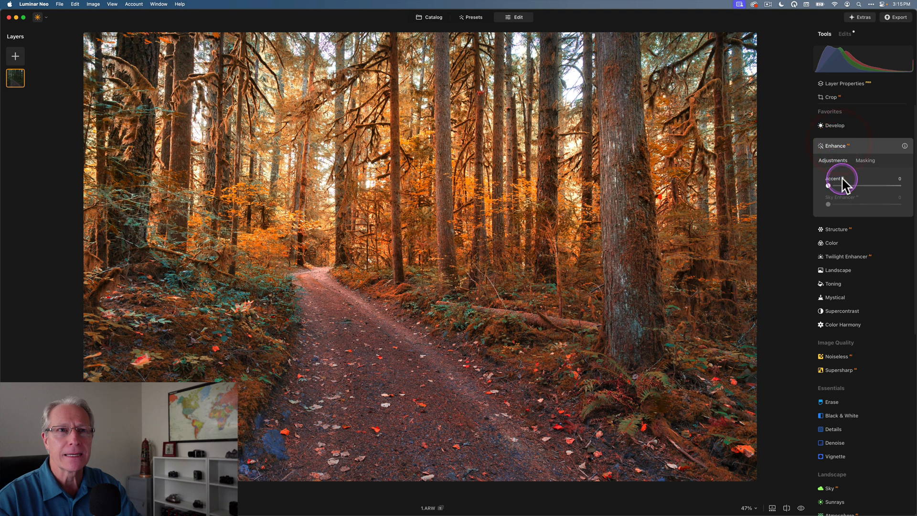
{"action": "left_click_drag", "start_coordinate": [828, 185], "coordinate": [847, 185]}
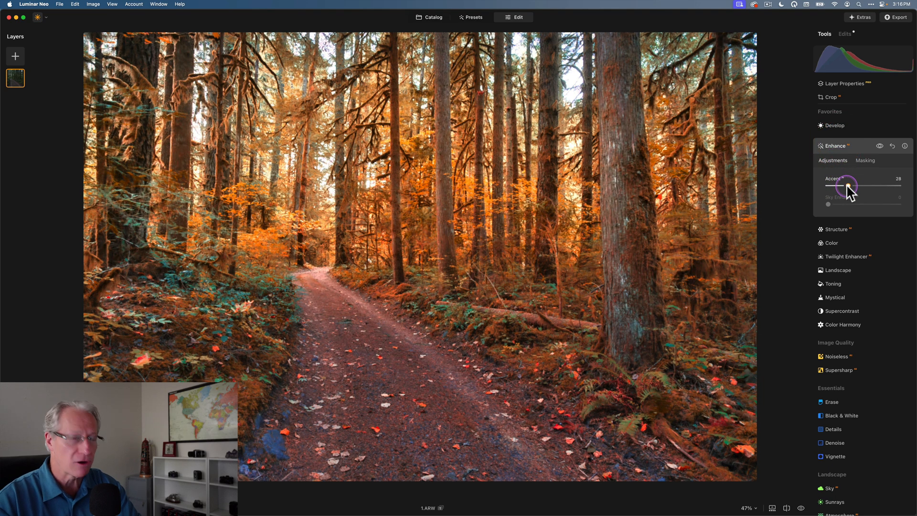
{"action": "left_click_drag", "start_coordinate": [842, 186], "coordinate": [850, 186]}
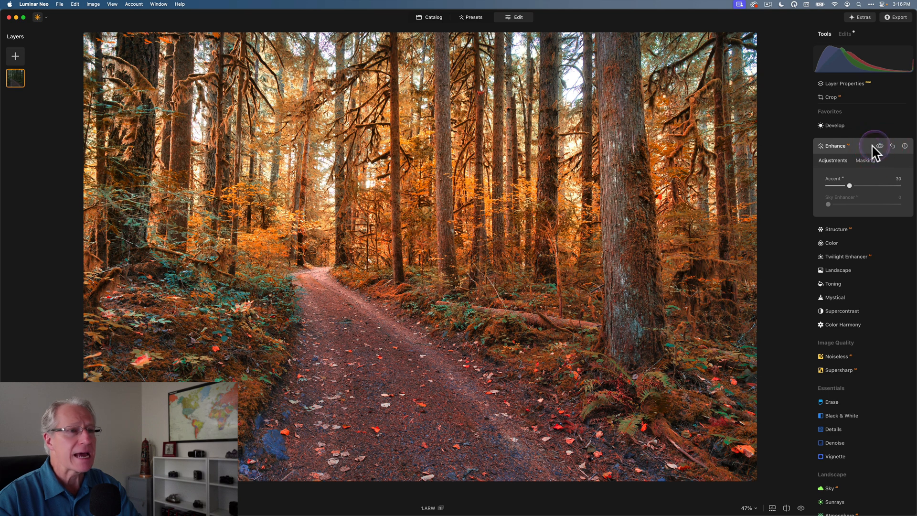
{"action": "left_click", "coordinate": [835, 145]}
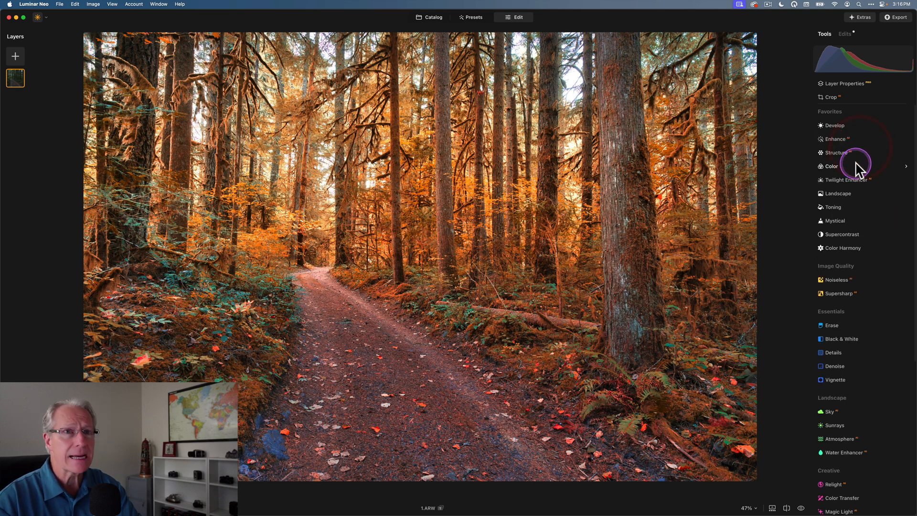
In Develop add Smart Contrast 25 and darken Shadows to −35
{"action": "left_click", "coordinate": [834, 124]}
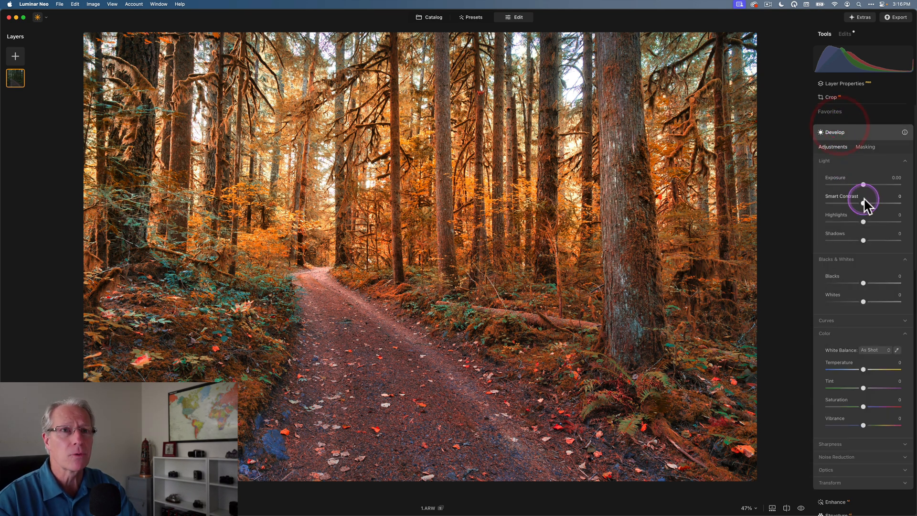
{"action": "left_click_drag", "start_coordinate": [863, 203], "coordinate": [882, 203]}
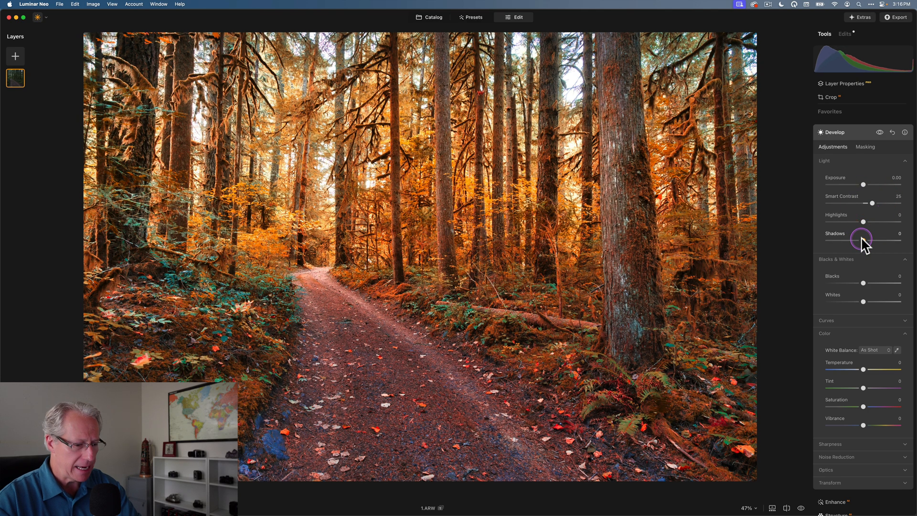
{"action": "left_click_drag", "start_coordinate": [863, 239], "coordinate": [843, 239]}
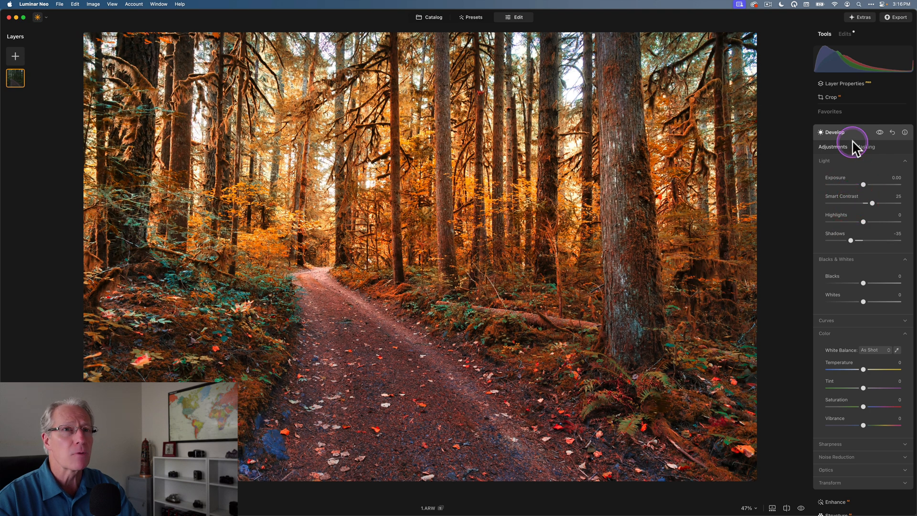
{"action": "left_click", "coordinate": [834, 132]}
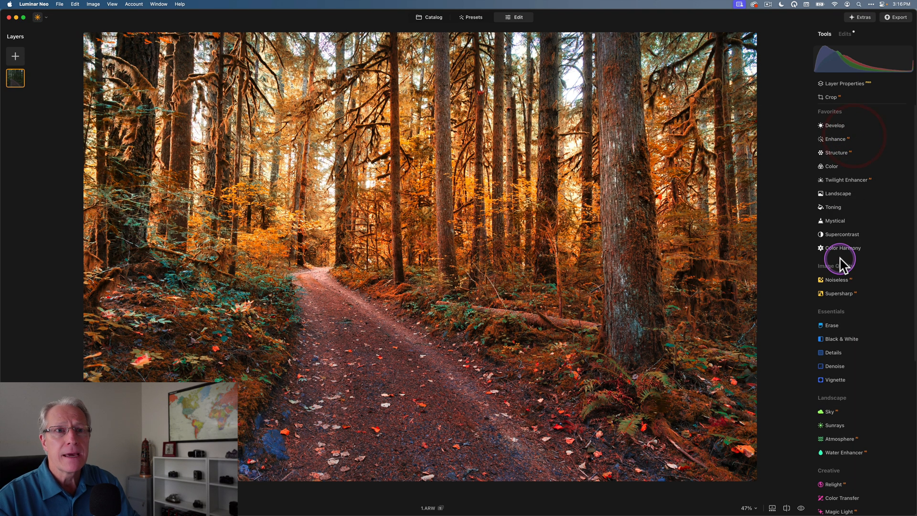
Add a −42 darkening vignette, adjust inner light, and compare before/after in split view
{"action": "left_click", "coordinate": [835, 335]}
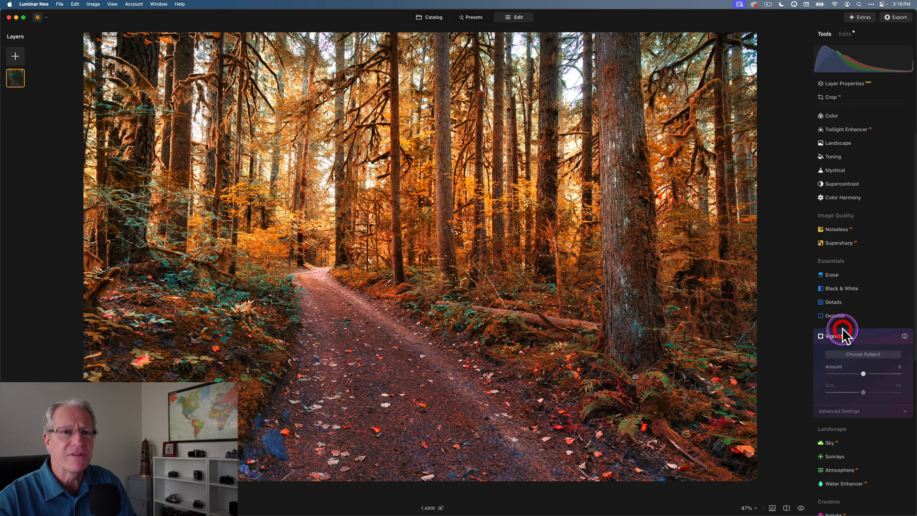
{"action": "left_click_drag", "start_coordinate": [862, 374], "coordinate": [845, 292]}
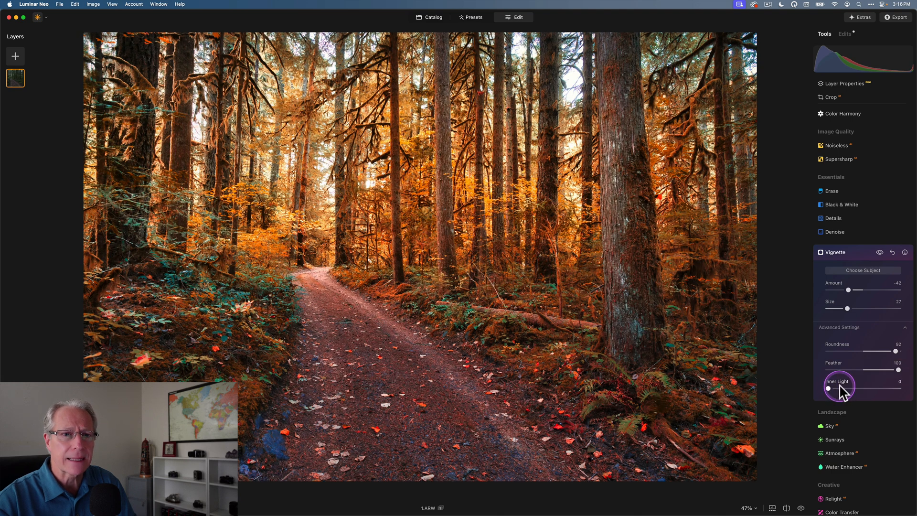
{"action": "left_click_drag", "start_coordinate": [829, 389], "coordinate": [842, 389]}
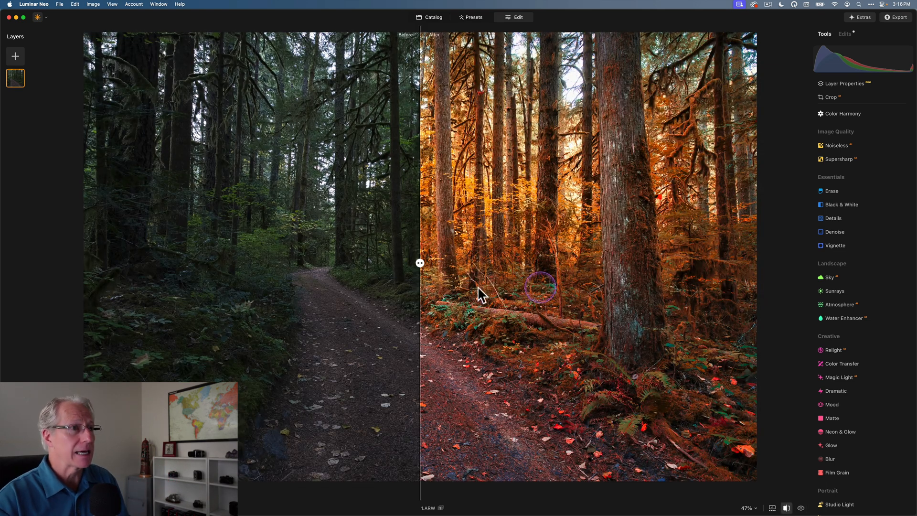
{"action": "left_click_drag", "start_coordinate": [419, 262], "coordinate": [571, 262]}
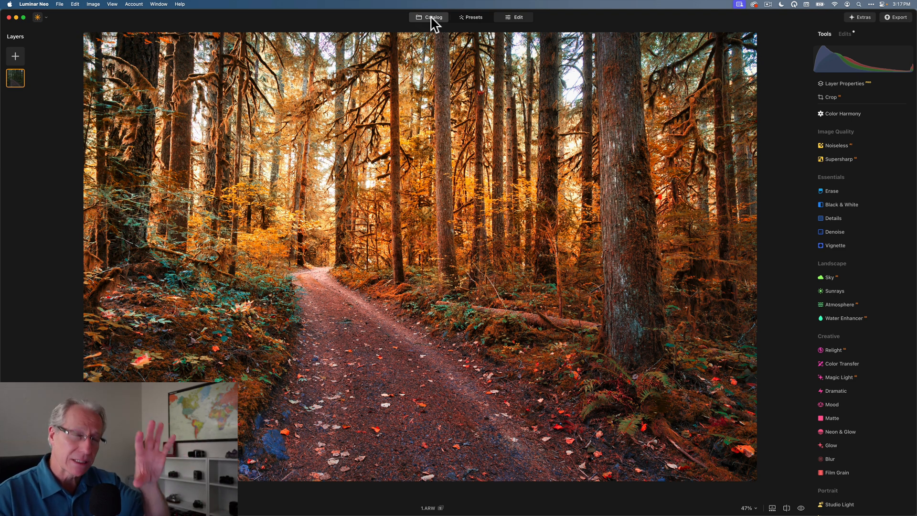
Select the unedited forest photo in Catalog and open Purchased > Autumn Moods presets
{"action": "left_click", "coordinate": [432, 17]}
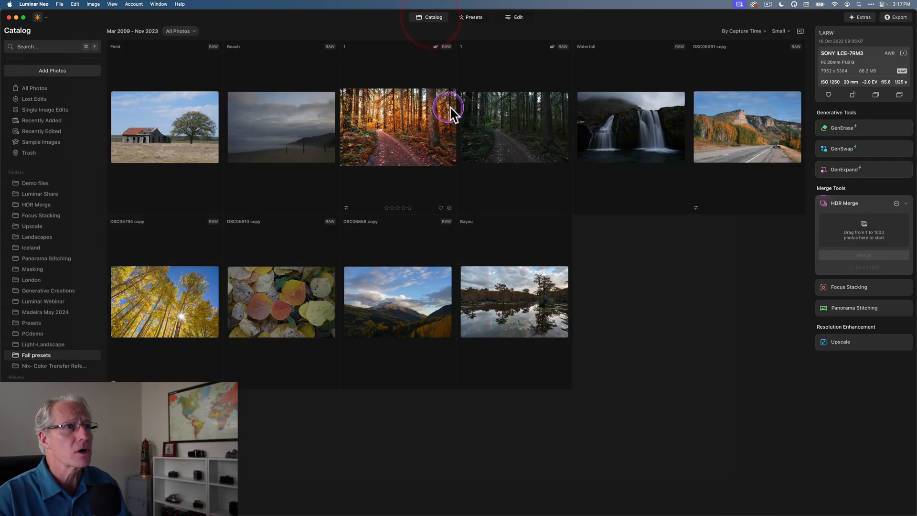
{"action": "left_click", "coordinate": [513, 127]}
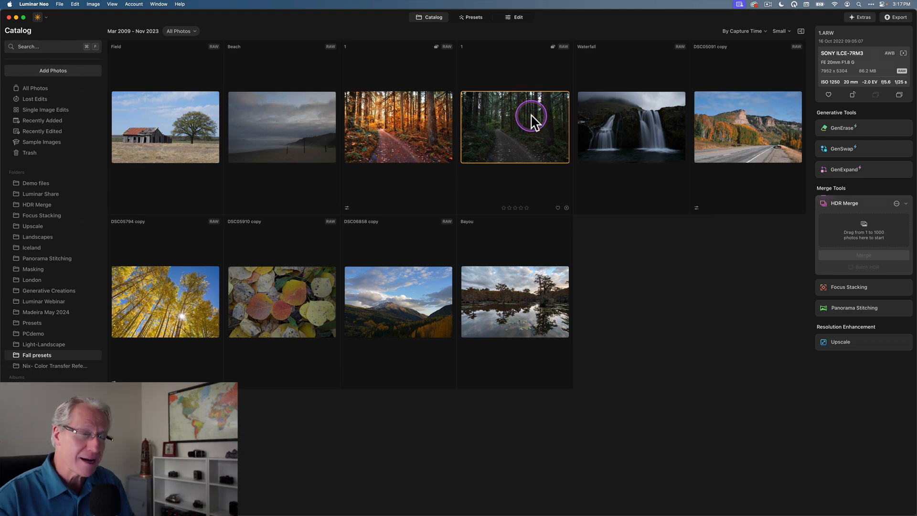
{"action": "left_click", "coordinate": [471, 17]}
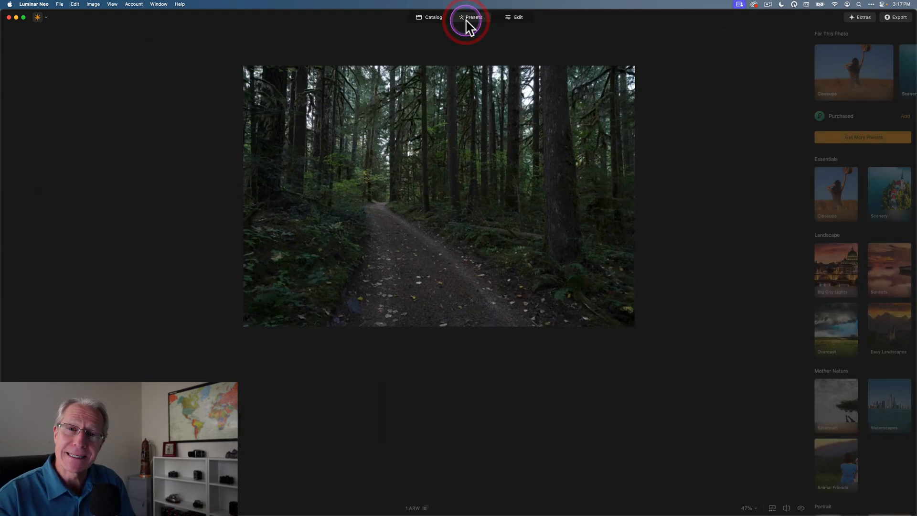
{"action": "left_click", "coordinate": [471, 17]}
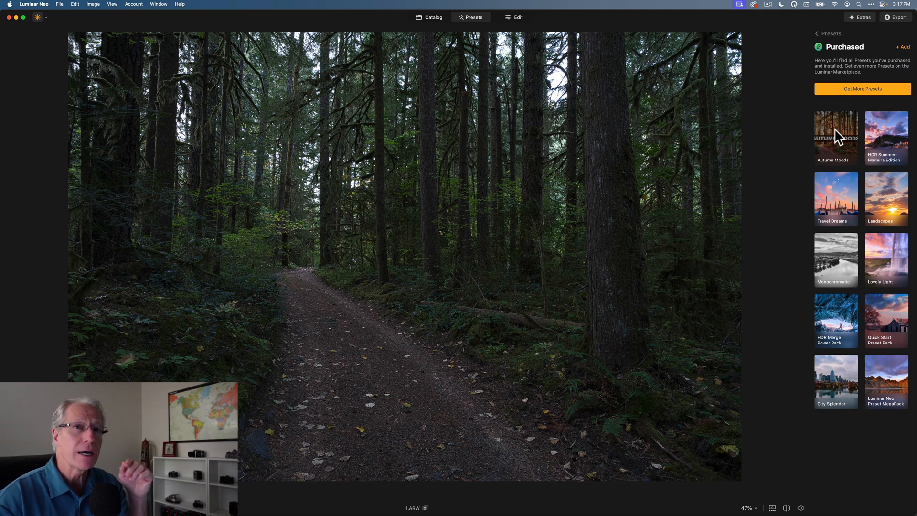
{"action": "left_click", "coordinate": [834, 135]}
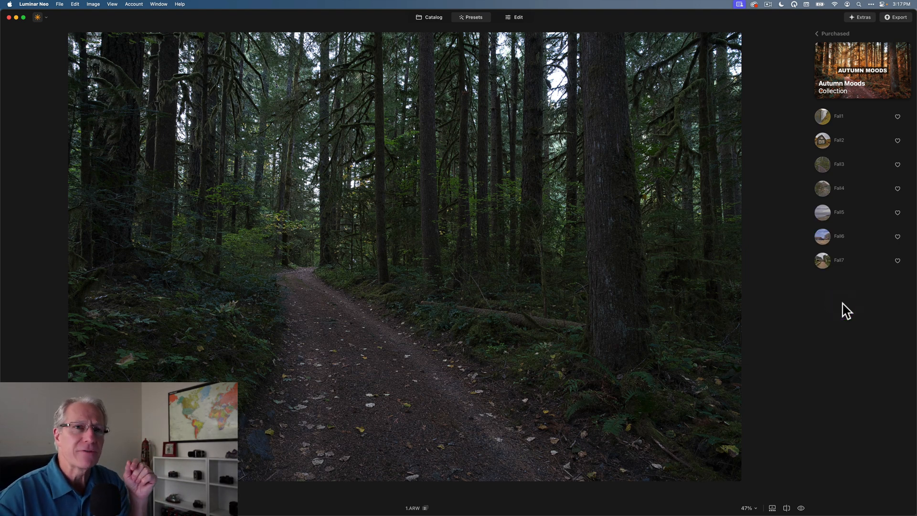
Try Fall presets on the forest — apply Fall7, then switch to Fall1
{"action": "left_click", "coordinate": [822, 260]}
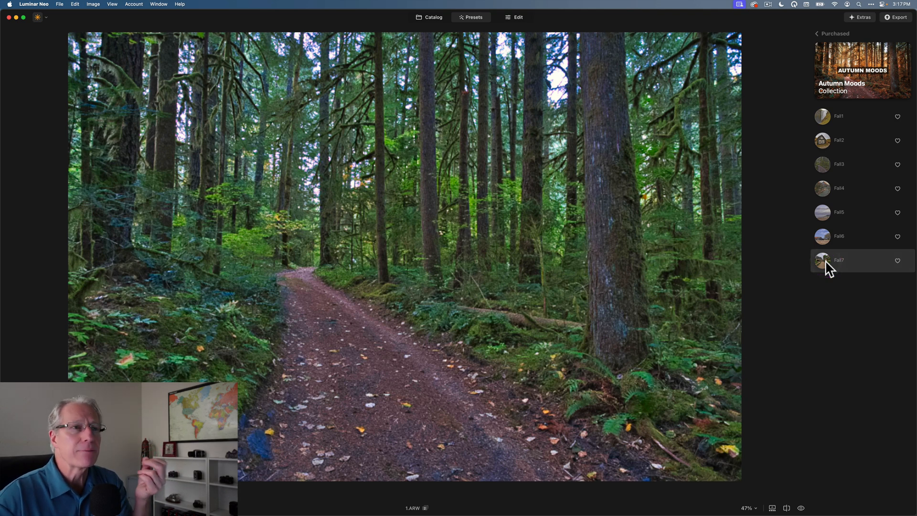
{"action": "left_click", "coordinate": [823, 236]}
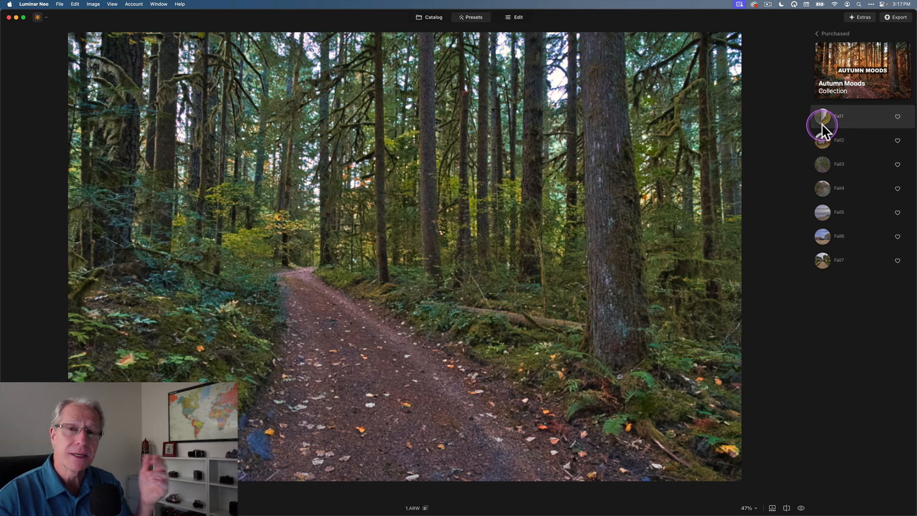
{"action": "left_click", "coordinate": [821, 123]}
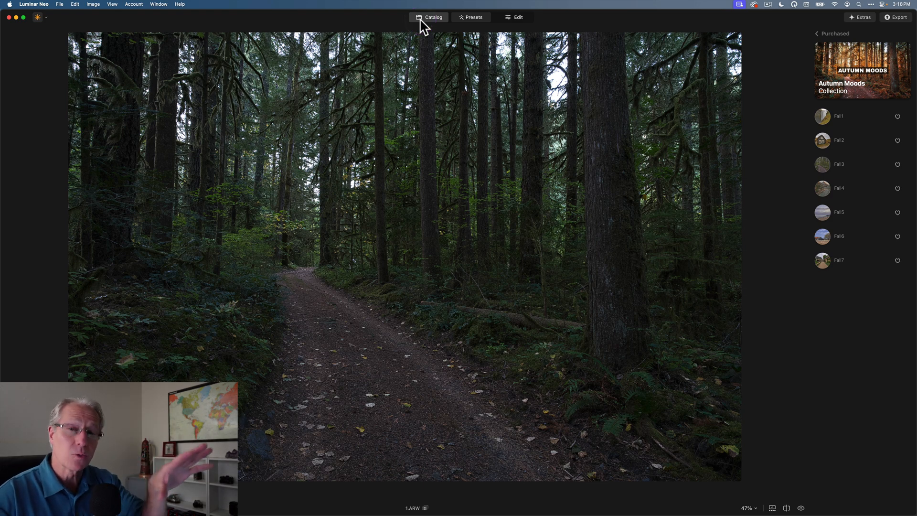
Put the Fall4 Autumn Moods preset on the aspen photo at amount 58, then back to the catalog
{"action": "left_click", "coordinate": [434, 17]}
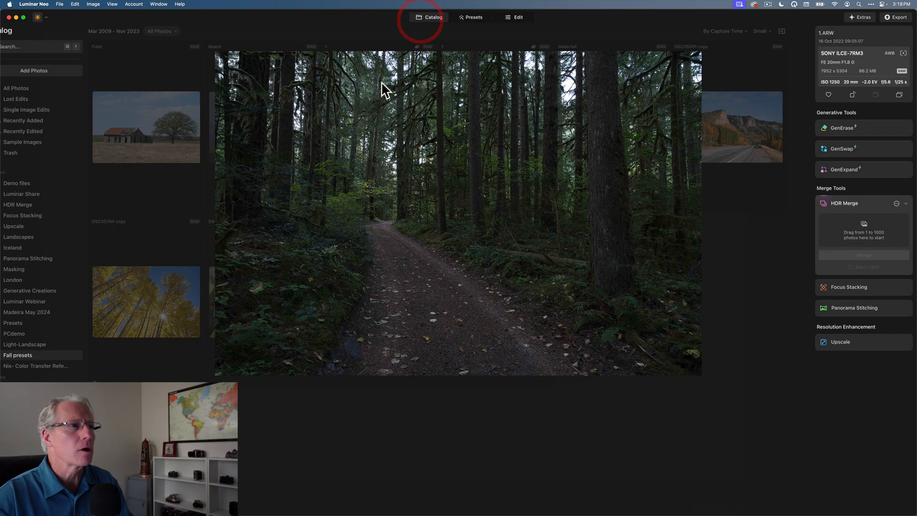
{"action": "left_click", "coordinate": [430, 17]}
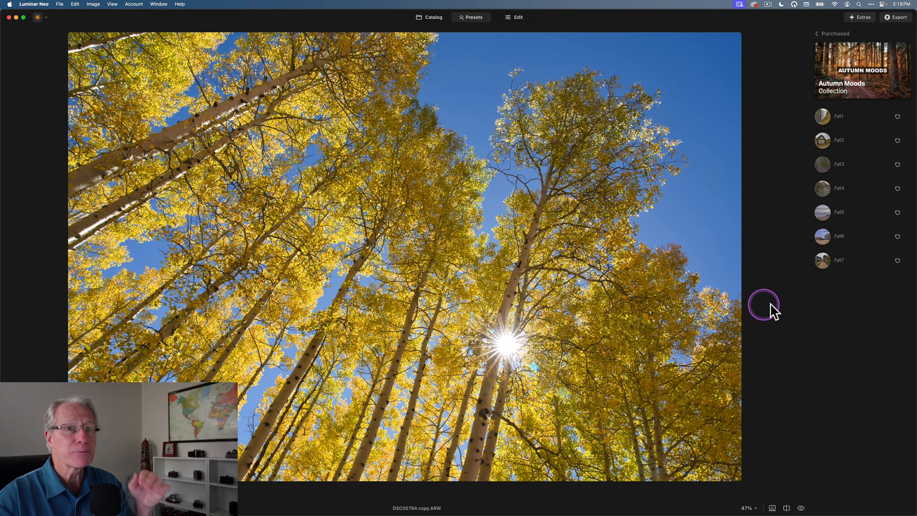
{"action": "left_click", "coordinate": [822, 260]}
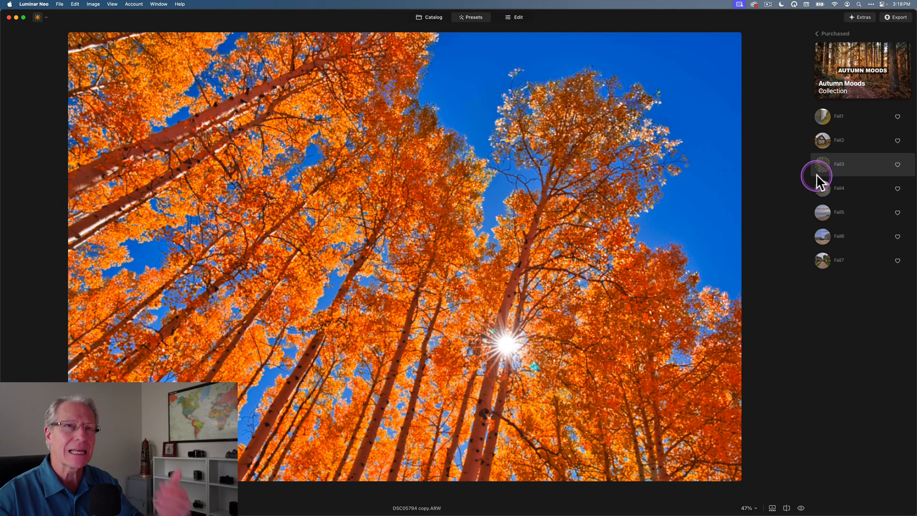
{"action": "left_click", "coordinate": [821, 188]}
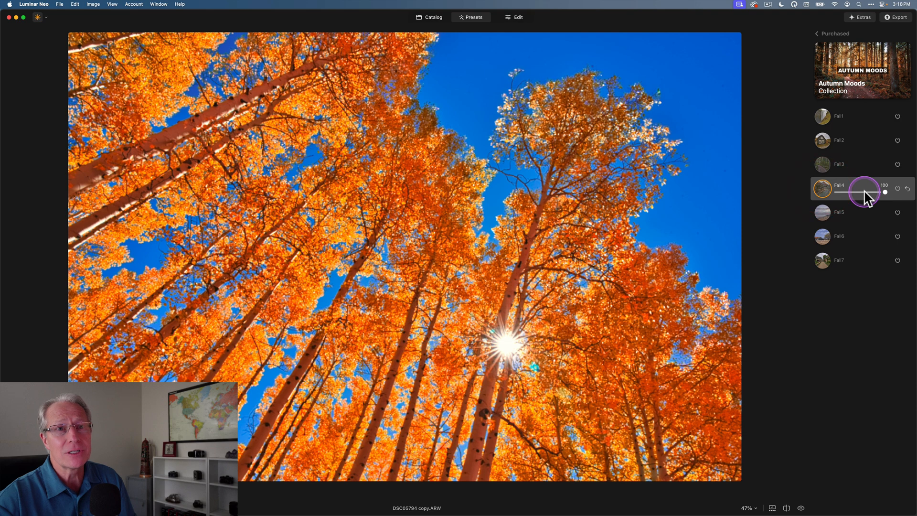
{"action": "left_click_drag", "start_coordinate": [883, 192], "coordinate": [865, 192]}
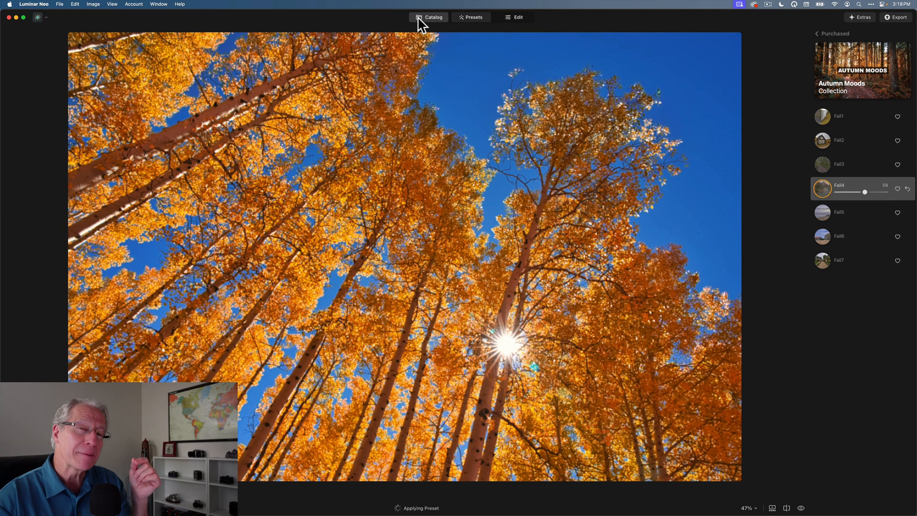
{"action": "left_click", "coordinate": [433, 17]}
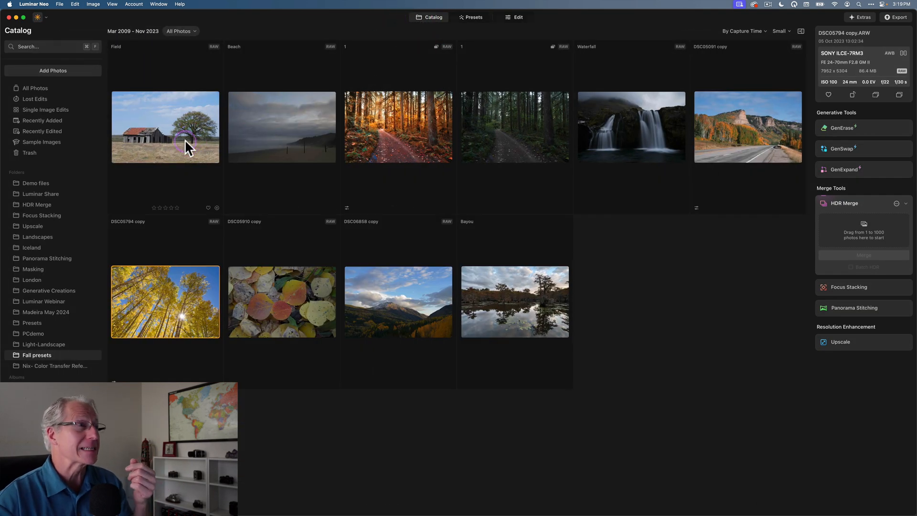
Try Fall1, settle on Fall2 at amount 64 for the Field barn photo, then back to the catalog
{"action": "left_click", "coordinate": [473, 17]}
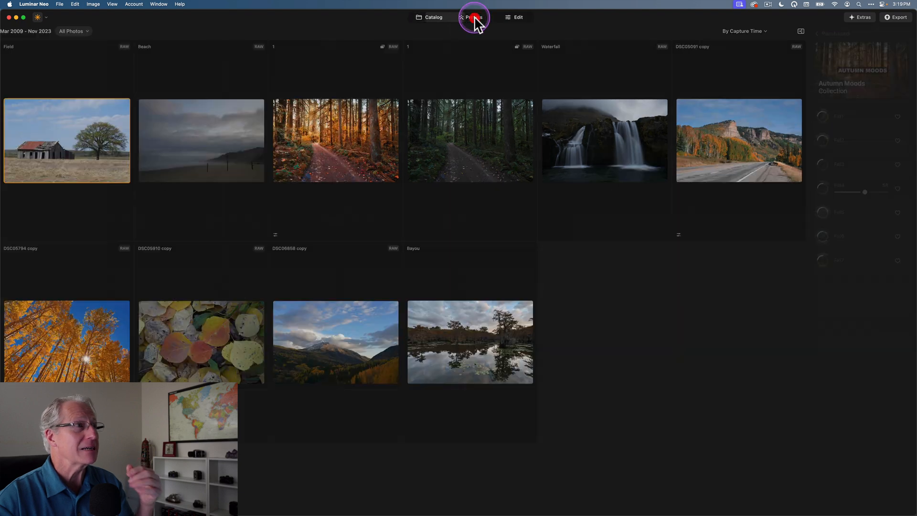
{"action": "left_click", "coordinate": [473, 17]}
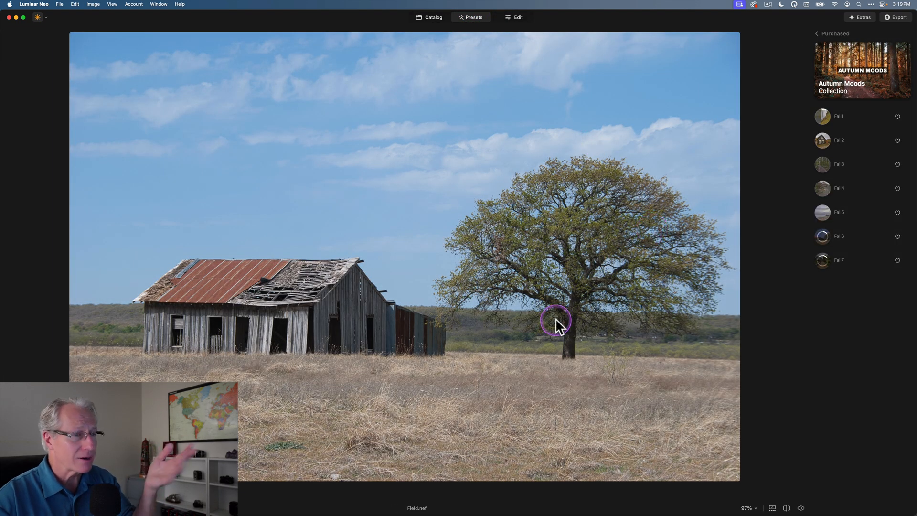
{"action": "mouse_move", "coordinate": [611, 246]}
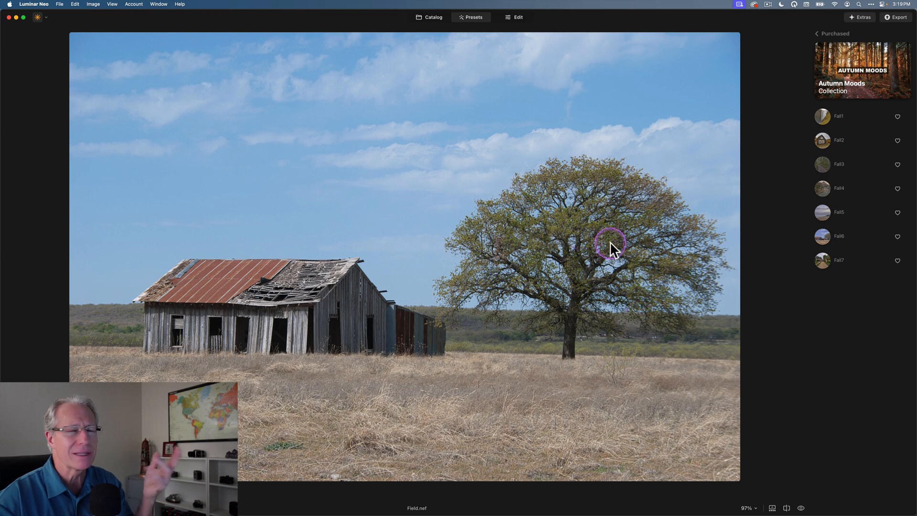
{"action": "mouse_move", "coordinate": [799, 275]}
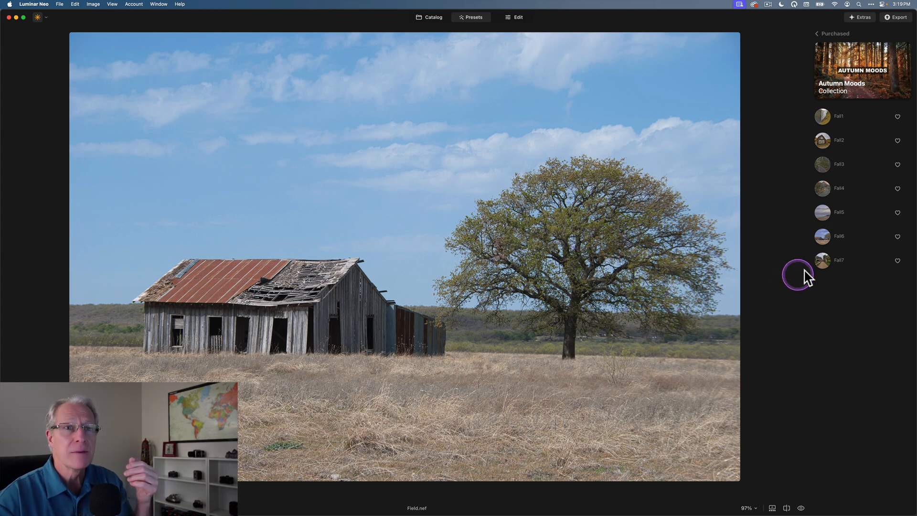
{"action": "left_click", "coordinate": [822, 236]}
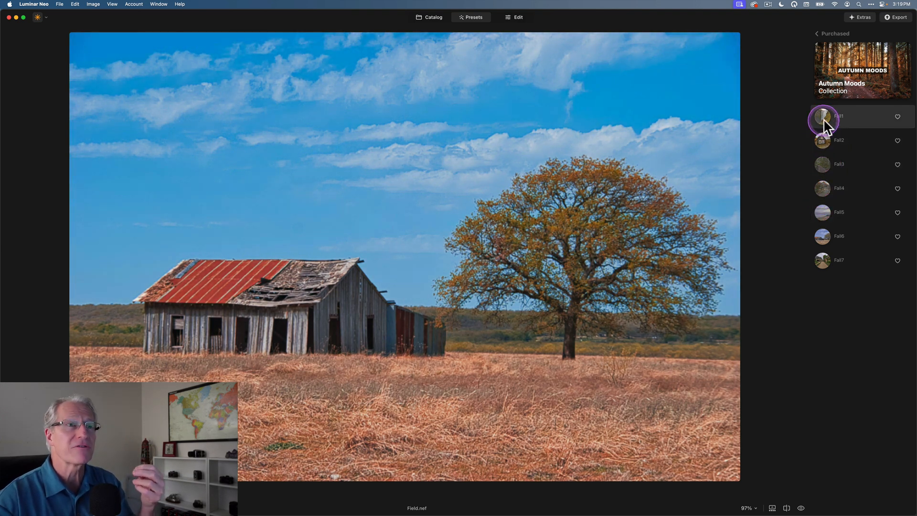
{"action": "left_click", "coordinate": [822, 140]}
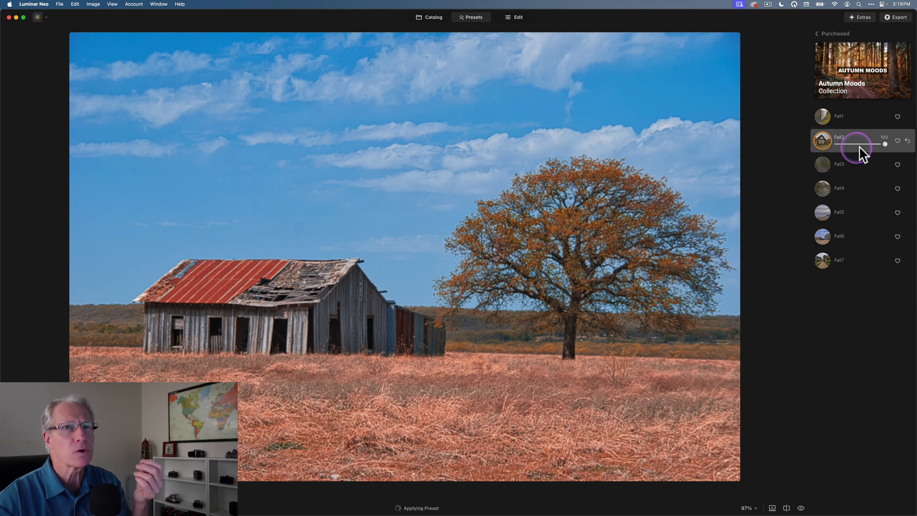
{"action": "left_click_drag", "start_coordinate": [877, 144], "coordinate": [868, 145]}
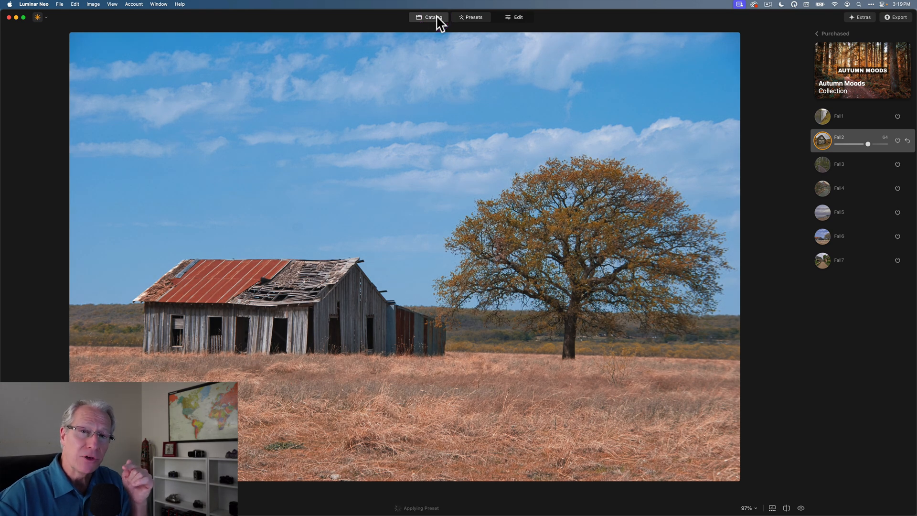
{"action": "left_click", "coordinate": [518, 12]}
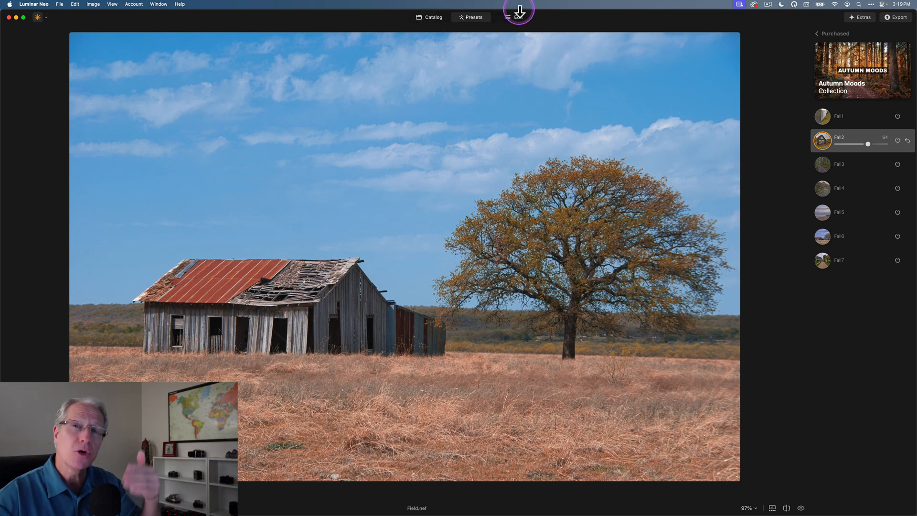
{"action": "left_click", "coordinate": [430, 17]}
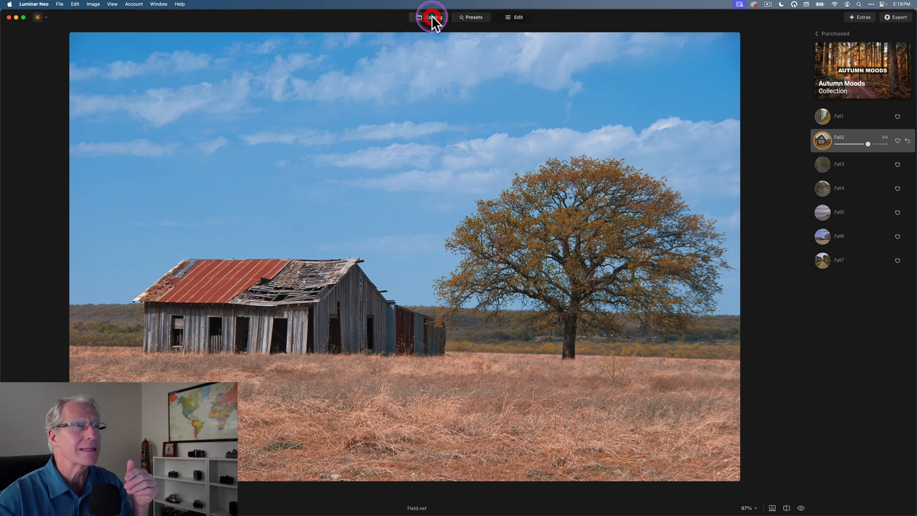
{"action": "left_click", "coordinate": [432, 17]}
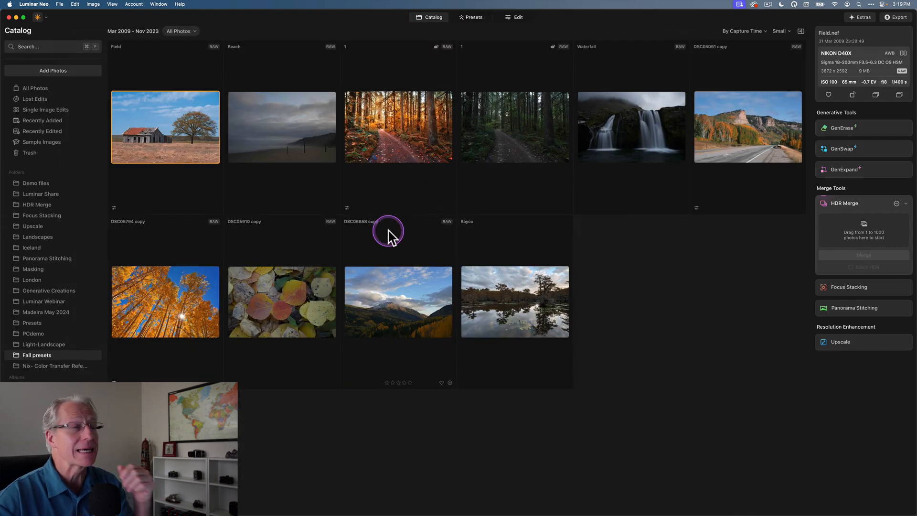
{"action": "left_click", "coordinate": [281, 127]}
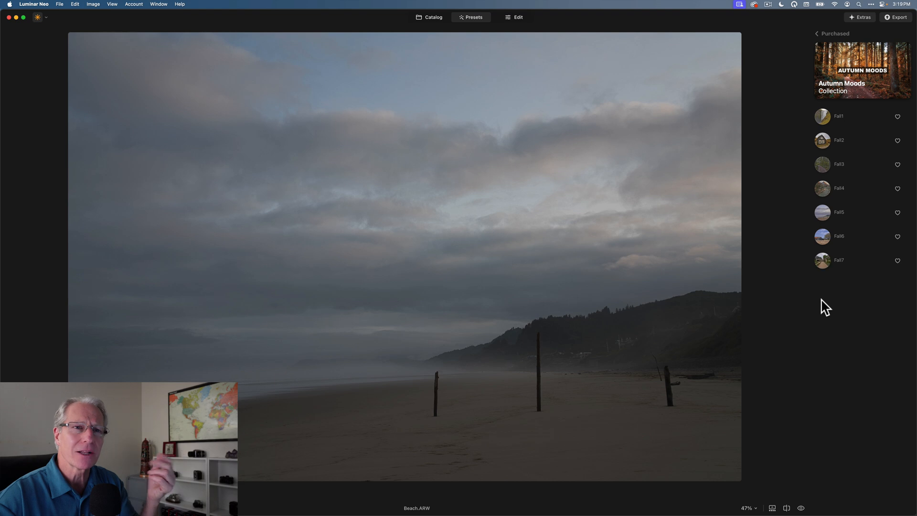
{"action": "left_click", "coordinate": [821, 266]}
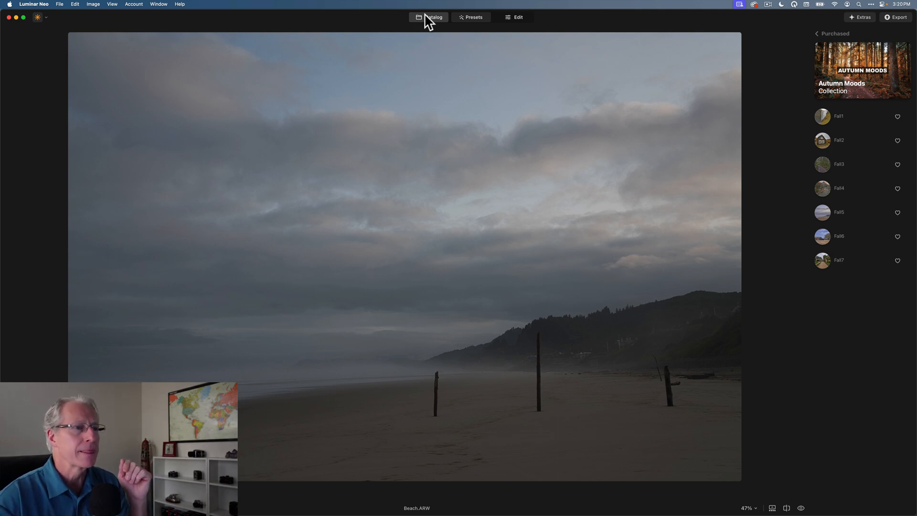
{"action": "left_click", "coordinate": [432, 17]}
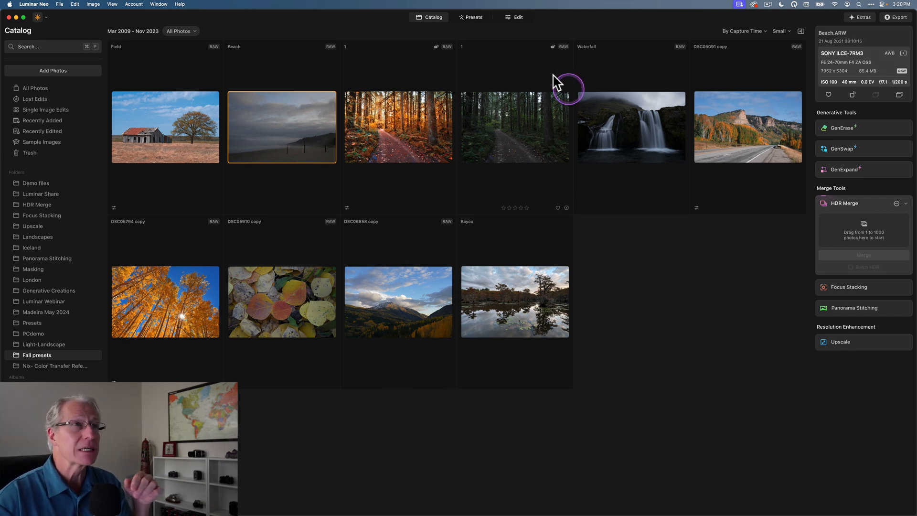
{"action": "mouse_move", "coordinate": [446, 121]}
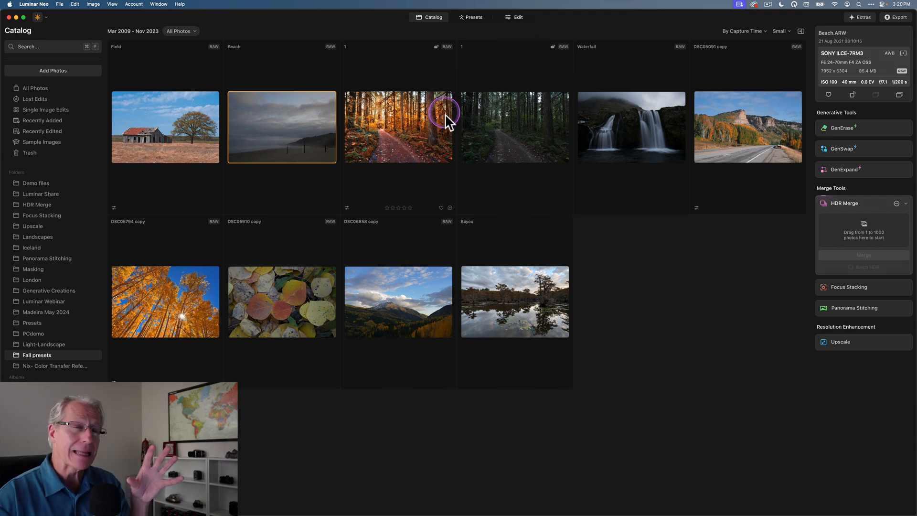
{"action": "mouse_move", "coordinate": [151, 350]}
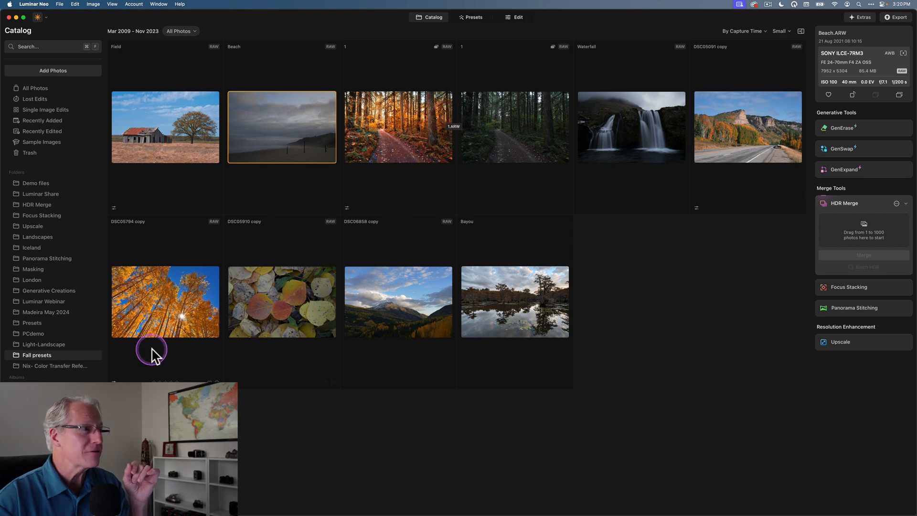
{"action": "left_click", "coordinate": [55, 365]}
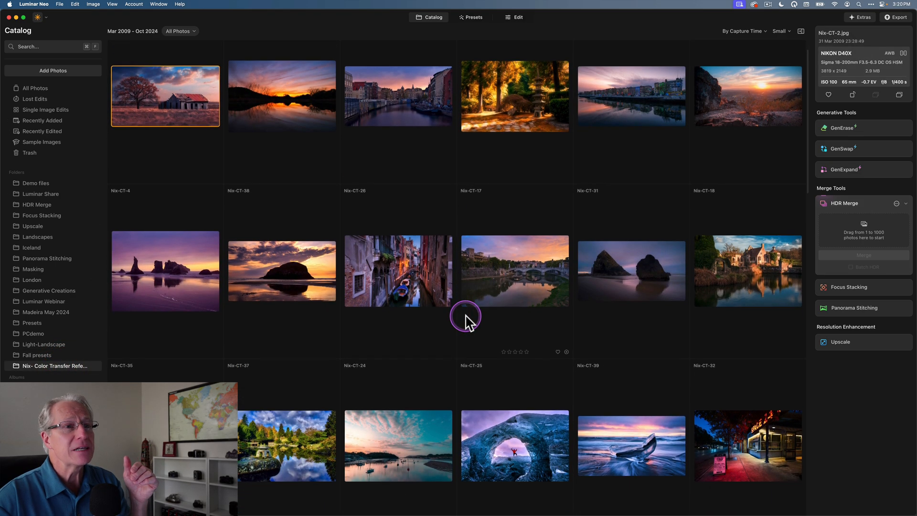
{"action": "scroll", "scroll_direction": "down", "scroll_amount": 3}
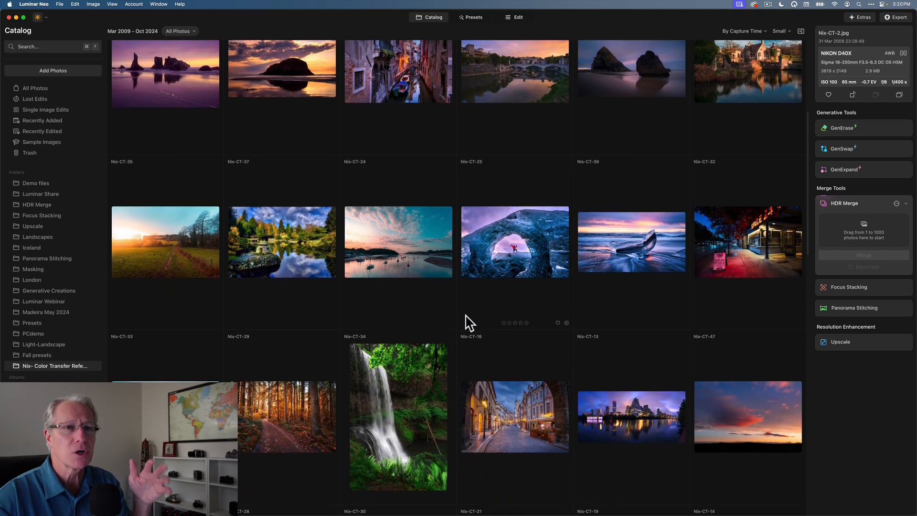
{"action": "scroll", "scroll_direction": "down", "scroll_amount": 3}
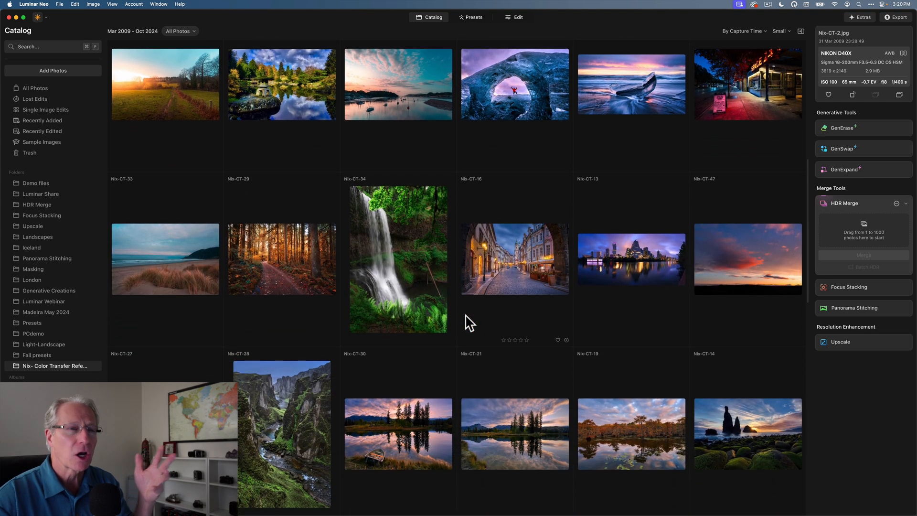
{"action": "scroll", "scroll_direction": "down", "scroll_amount": 3}
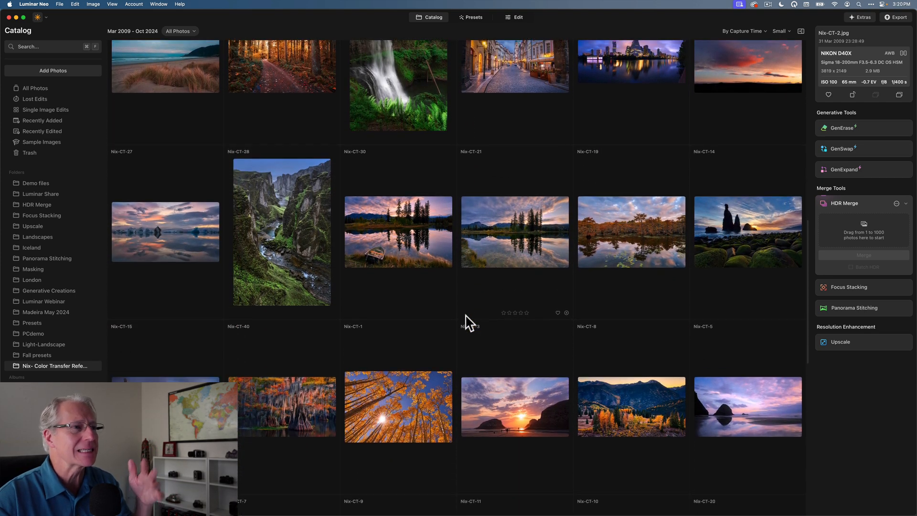
{"action": "scroll", "scroll_direction": "down", "scroll_amount": 3}
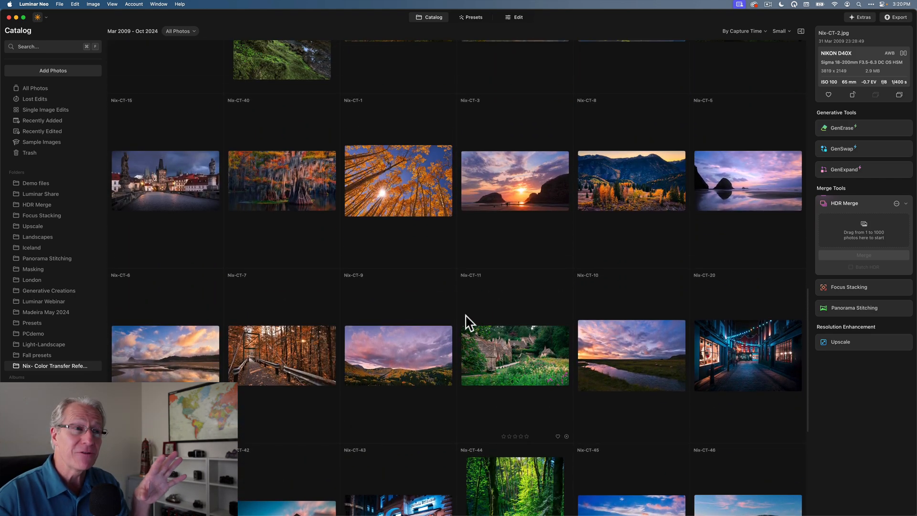
{"action": "scroll", "scroll_direction": "down", "scroll_amount": 3}
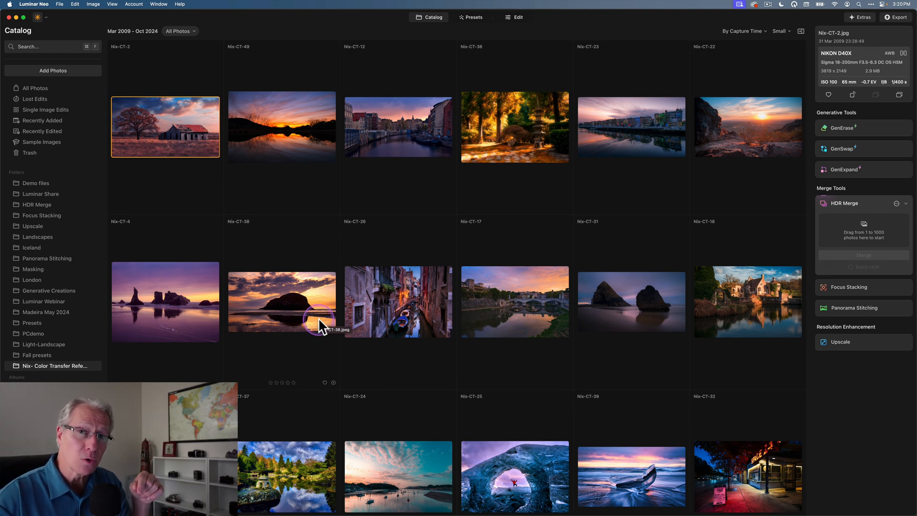
{"action": "left_click", "coordinate": [31, 355]}
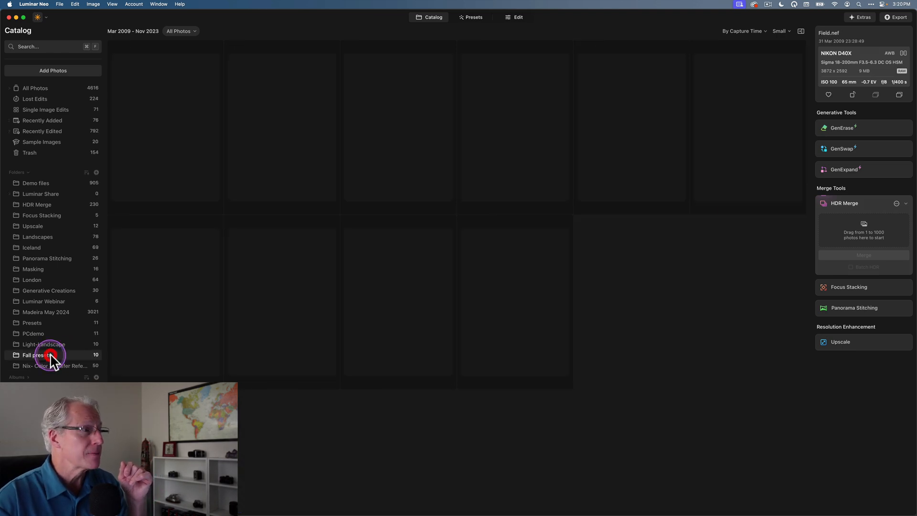
Load the Beach photo in Edit and browse Color Transfer's reference images without applying one
{"action": "left_click", "coordinate": [50, 356]}
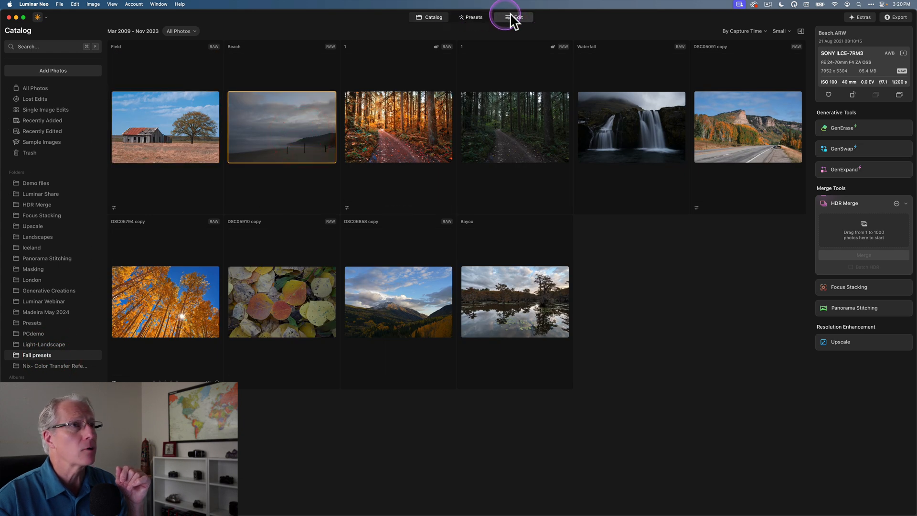
{"action": "left_click", "coordinate": [517, 17]}
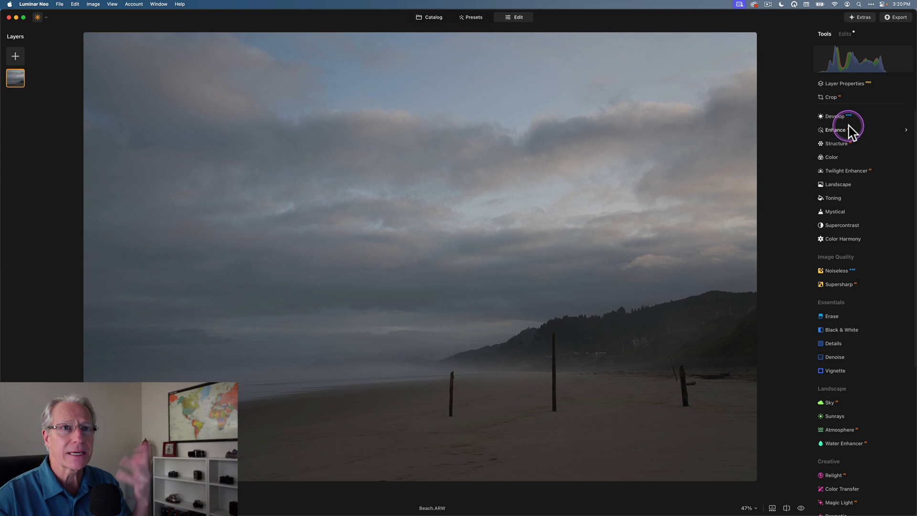
{"action": "scroll", "scroll_direction": "down", "scroll_amount": 3}
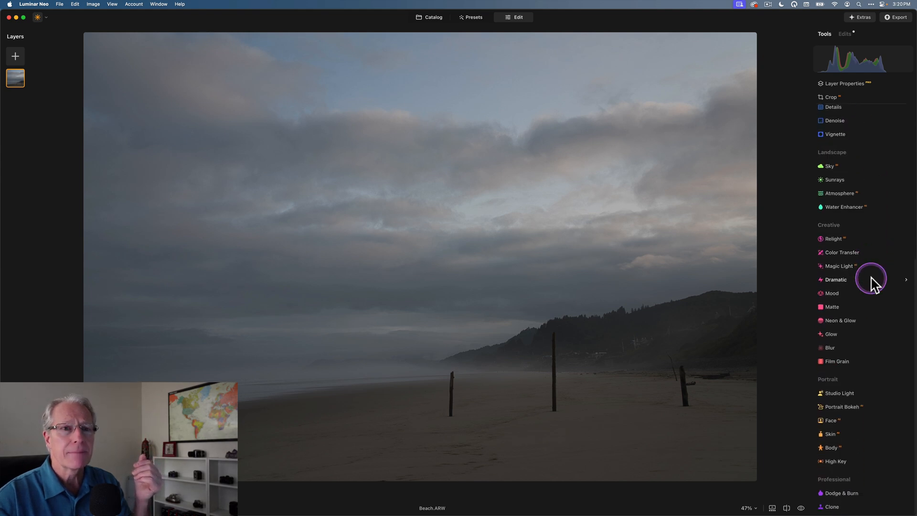
{"action": "left_click", "coordinate": [842, 252]}
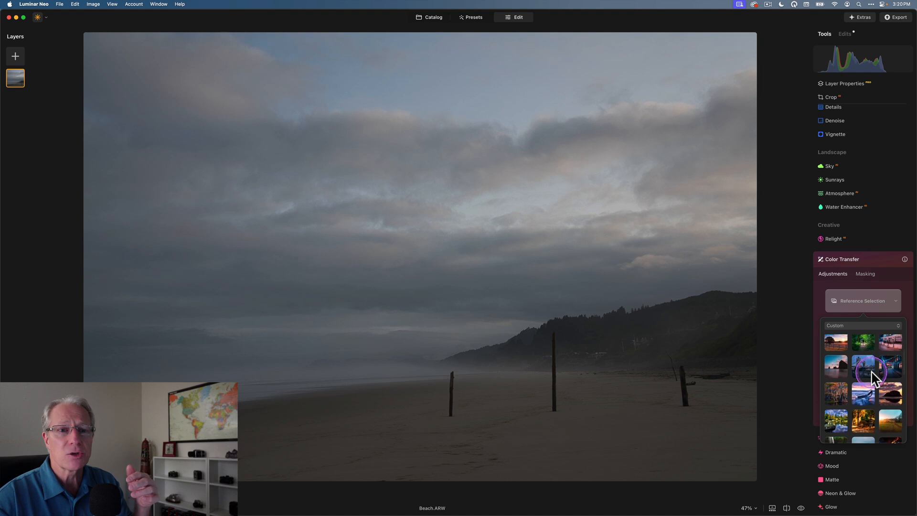
{"action": "scroll", "scroll_direction": "down", "scroll_amount": 3}
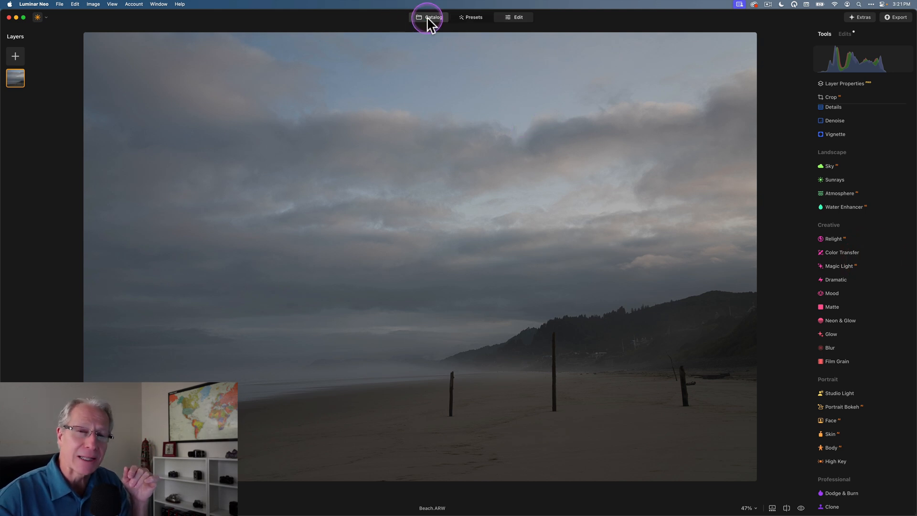
Return to the Fall presets catalog and select the Bayou reflection photo
{"action": "left_click", "coordinate": [431, 17]}
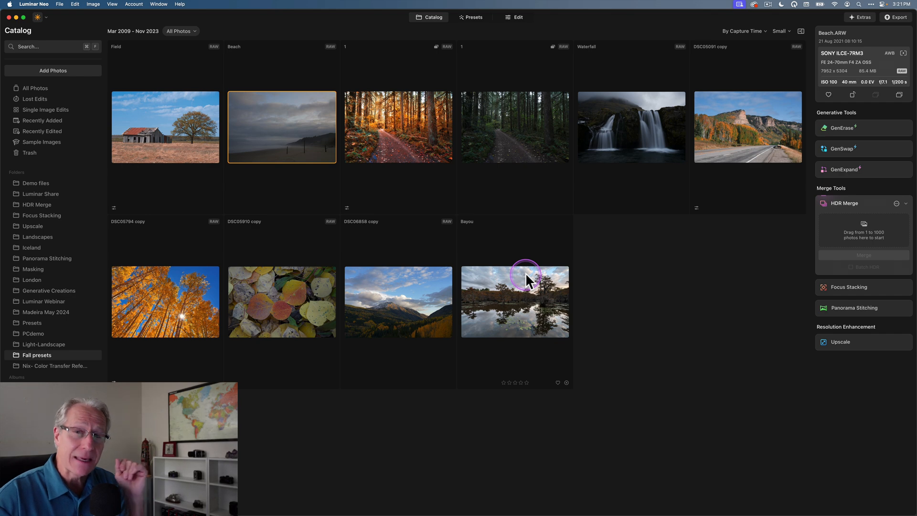
{"action": "left_click", "coordinate": [514, 301]}
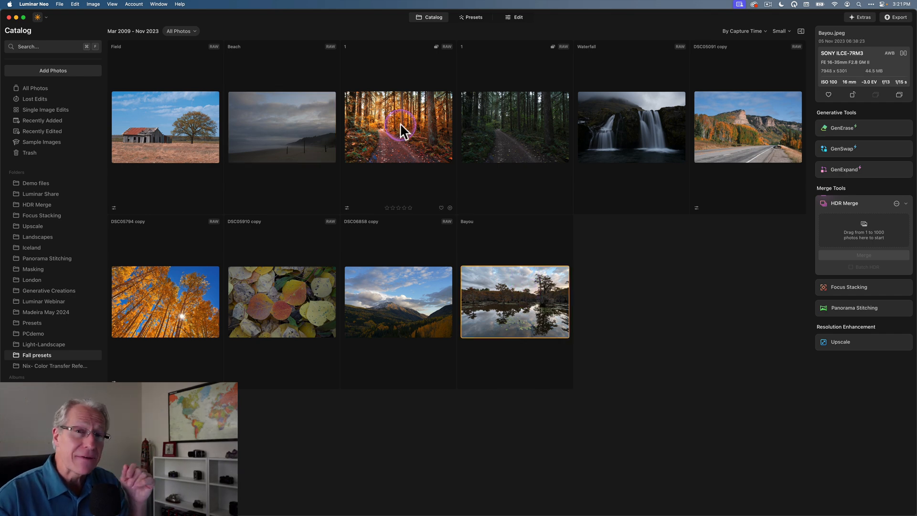